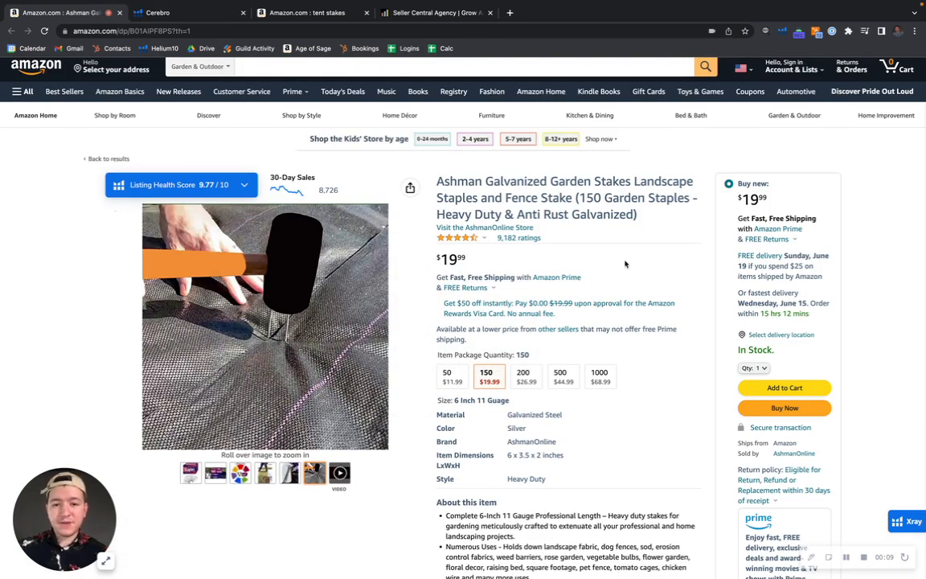
Show Cerebro results for the Ashman stakes: 12,375 keywords, 6,334 organic, 5,843 sponsored.
left_click(456, 238)
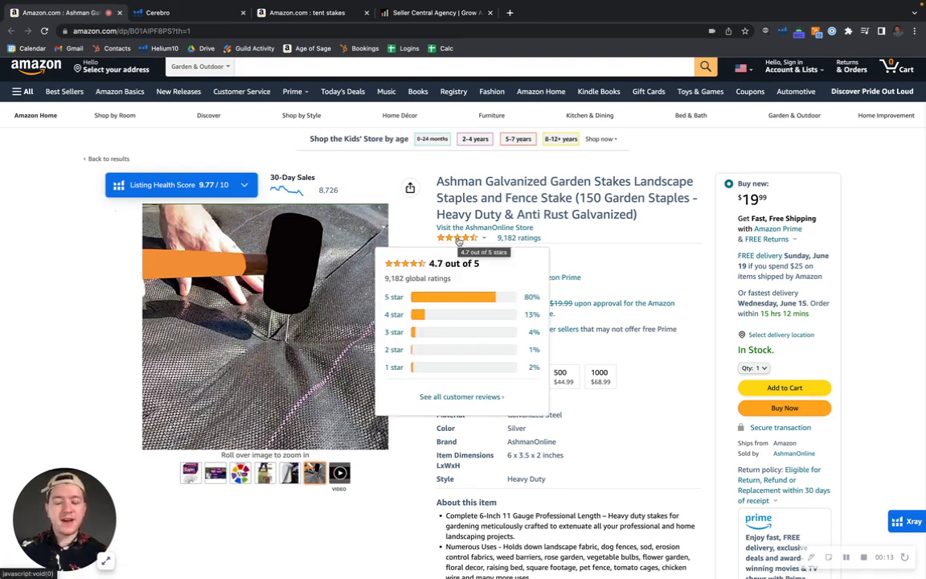
mouse_move(615, 271)
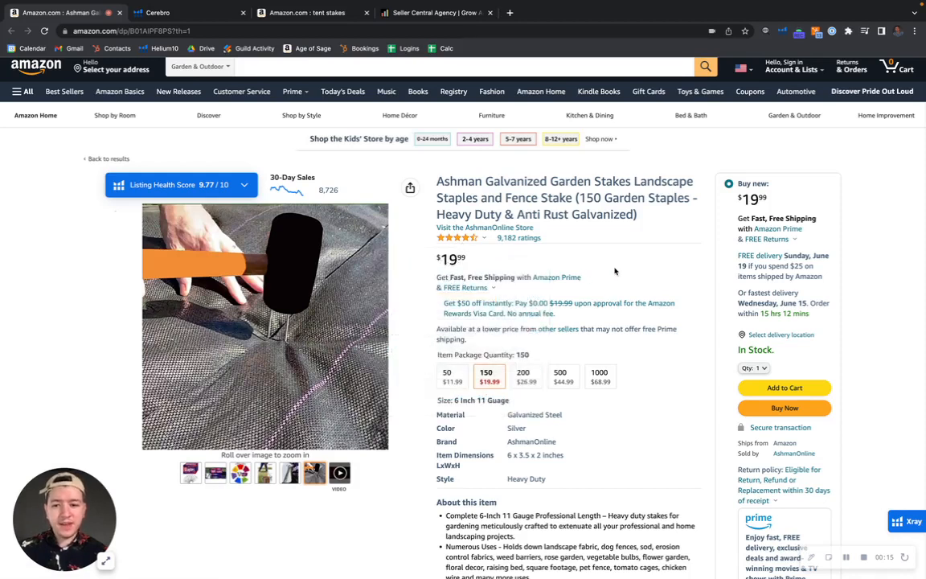
mouse_move(635, 263)
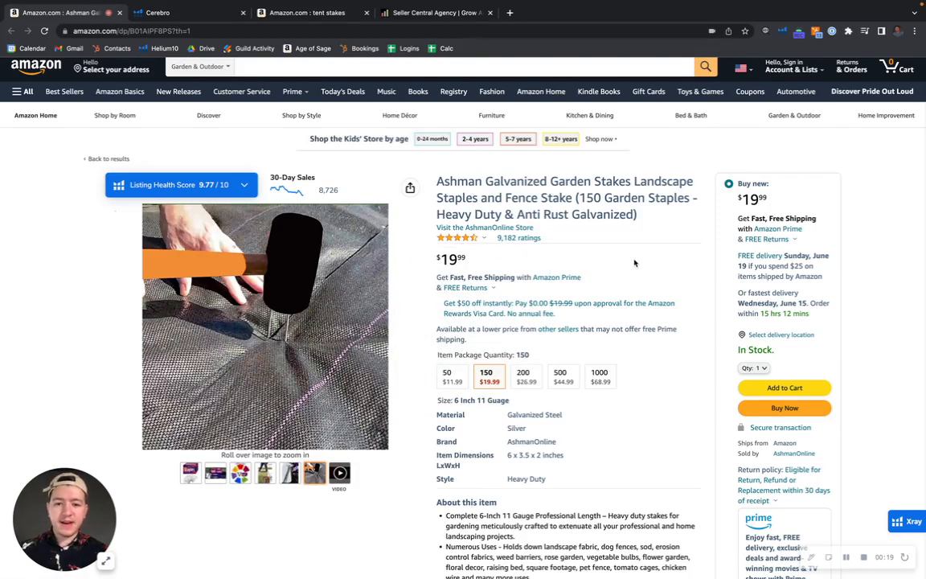
scroll("down", 3)
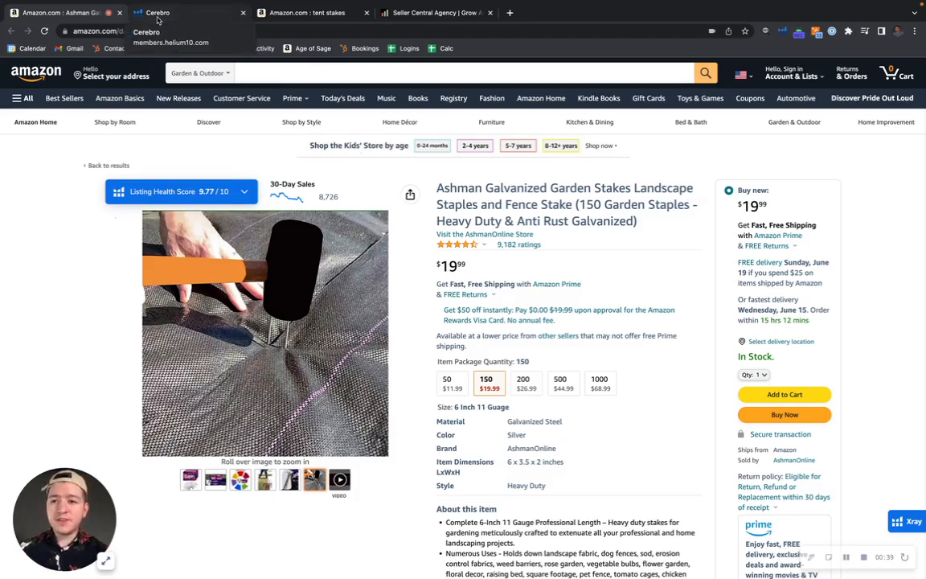
left_click(173, 12)
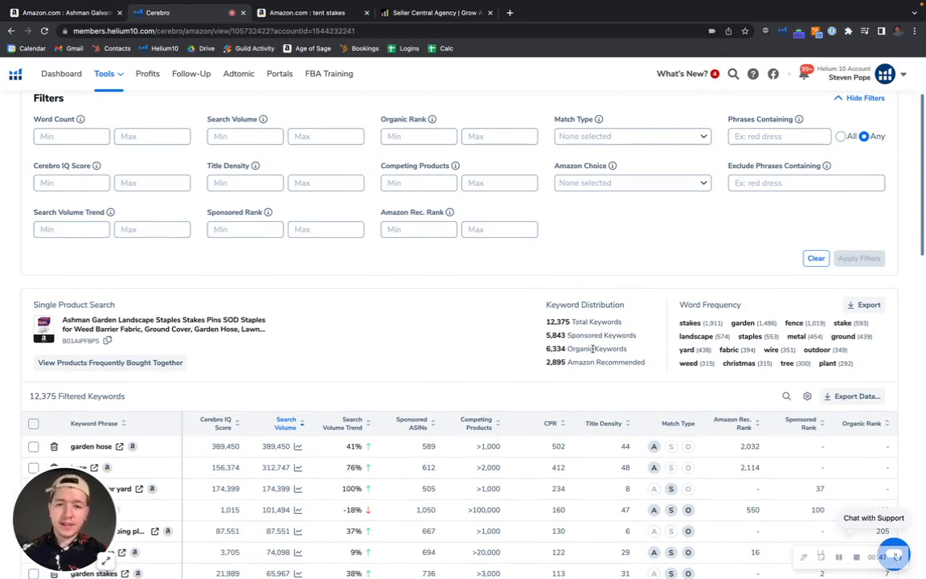
mouse_move(540, 336)
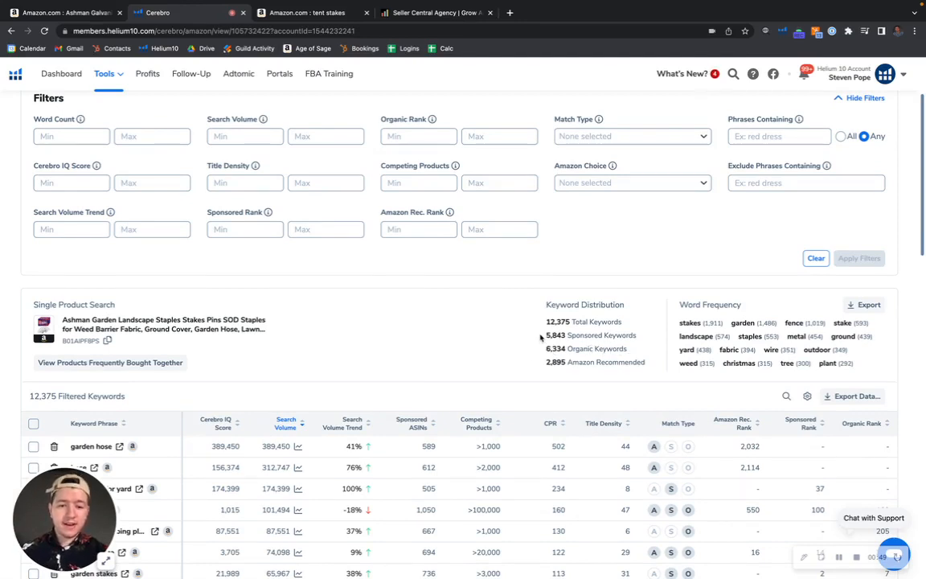
mouse_move(575, 368)
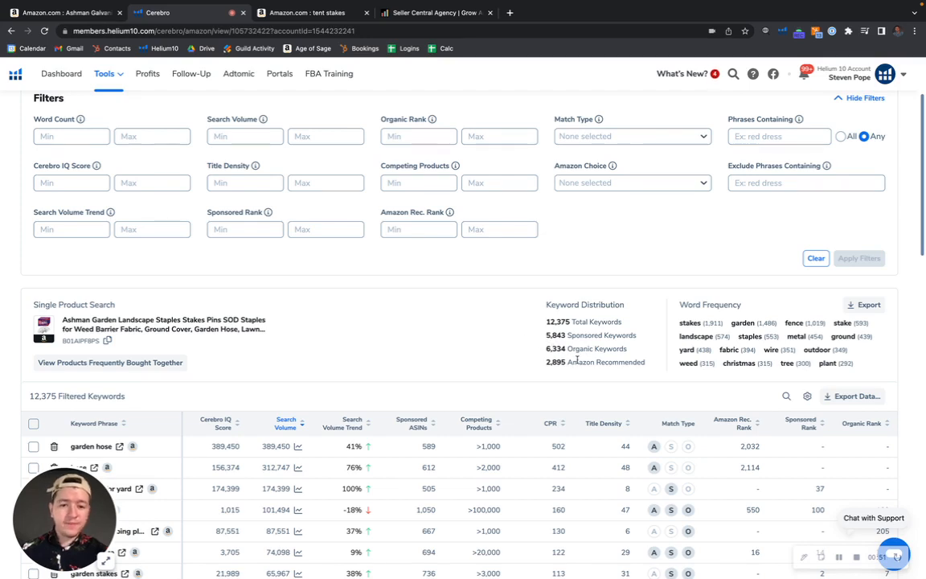
mouse_move(574, 349)
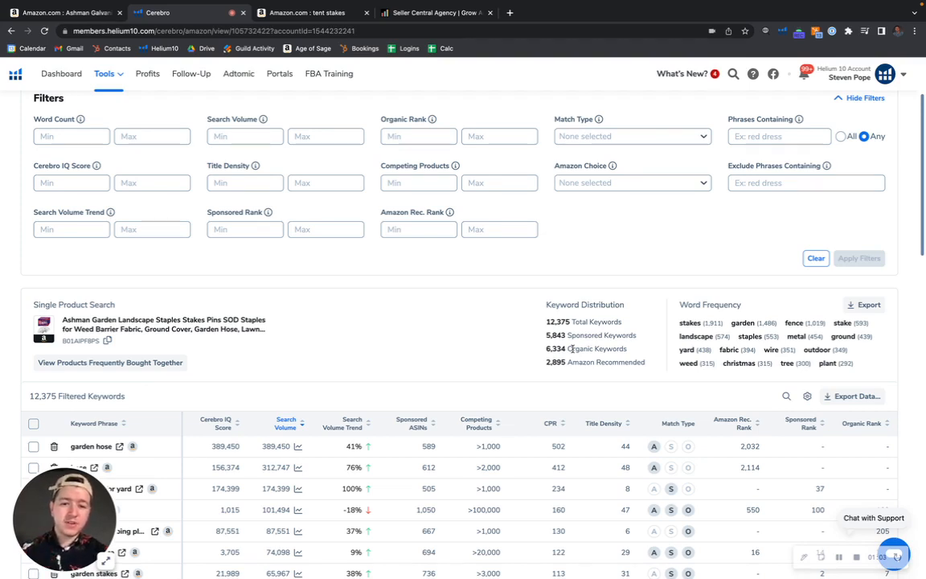
mouse_move(652, 337)
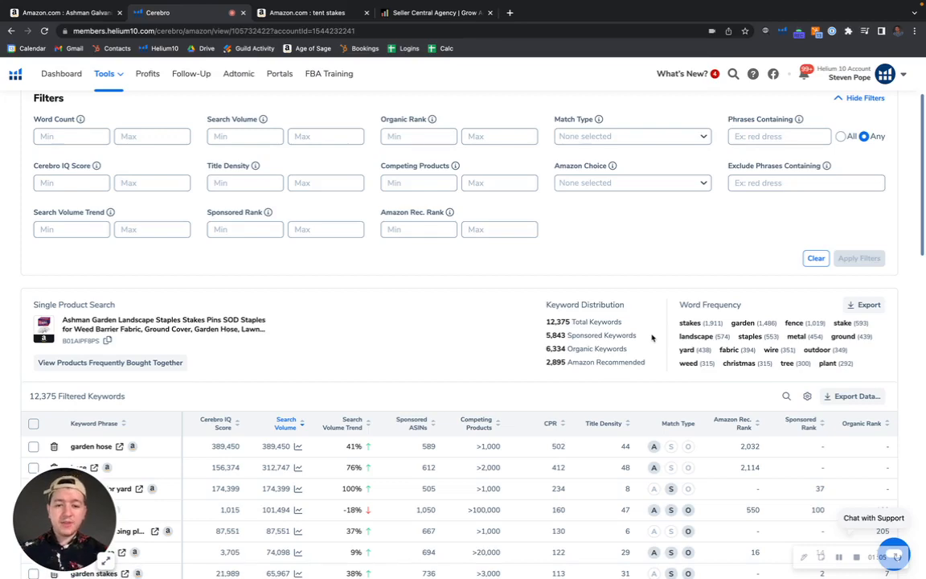
scroll("down", 3)
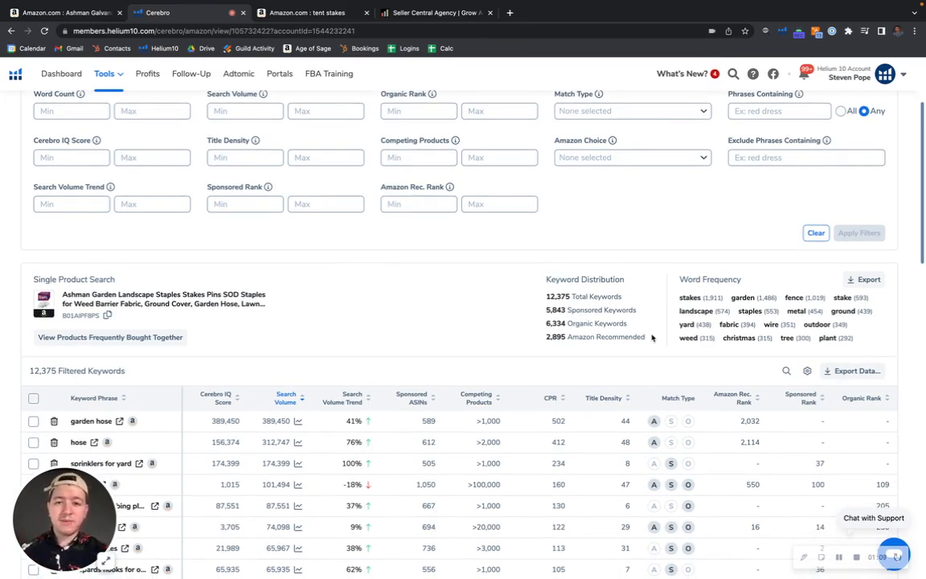
mouse_move(566, 337)
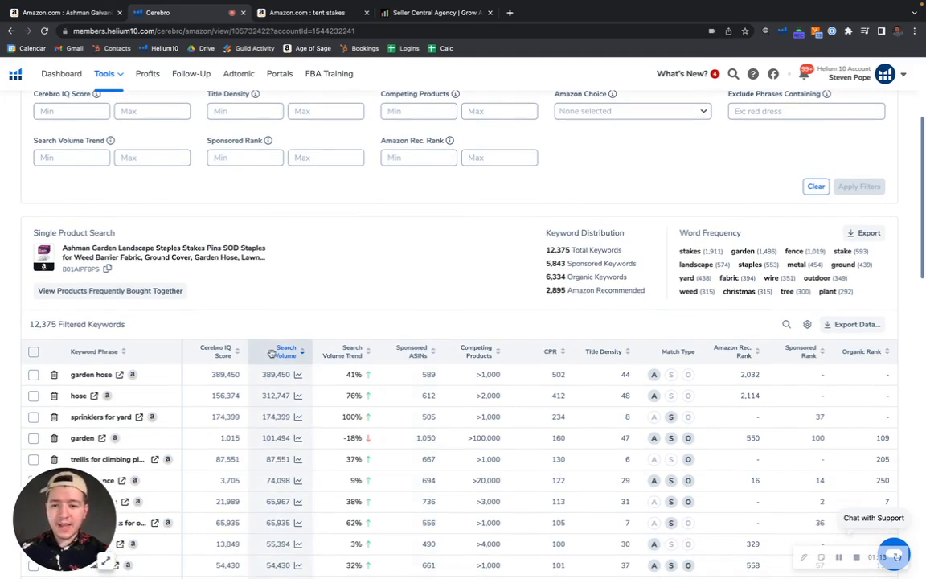
scroll("down", 3)
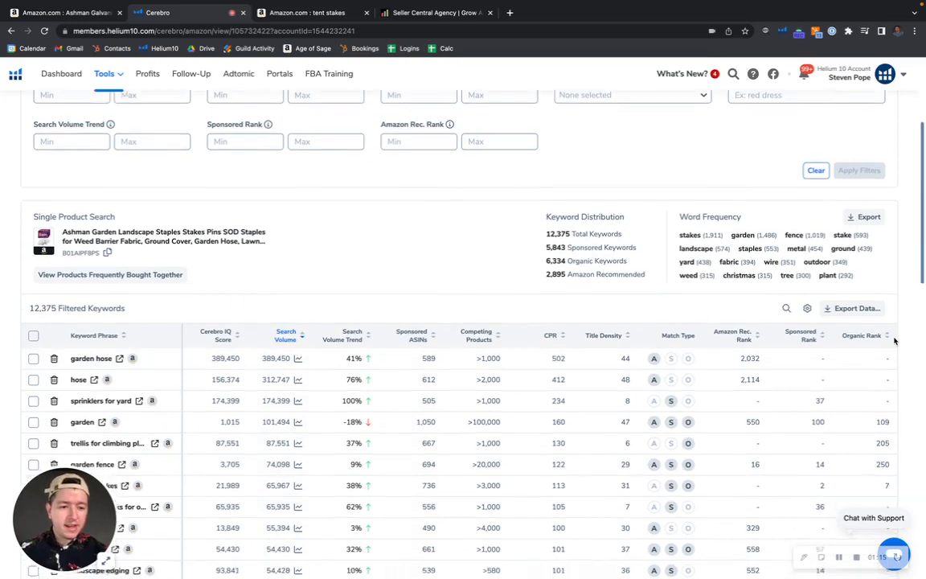
scroll("down", 3)
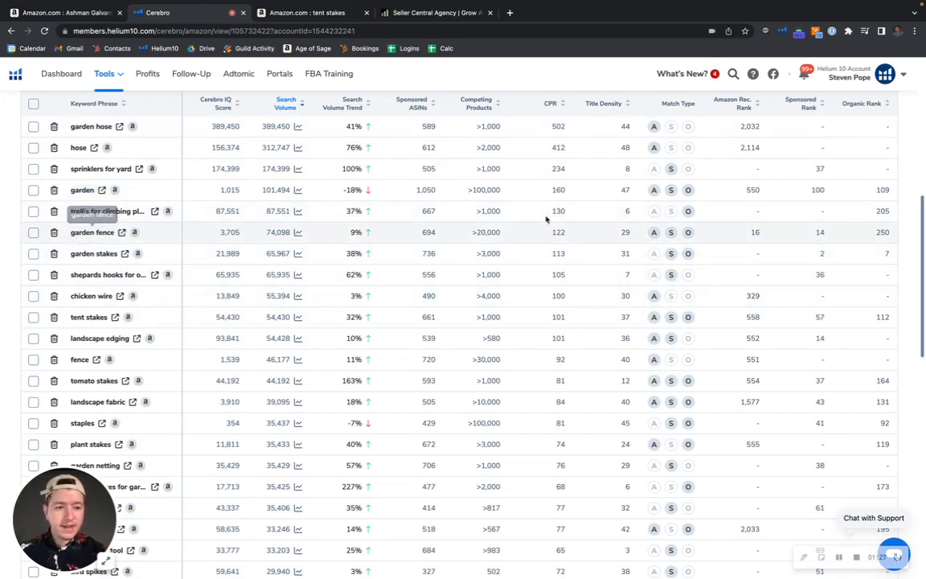
mouse_move(881, 233)
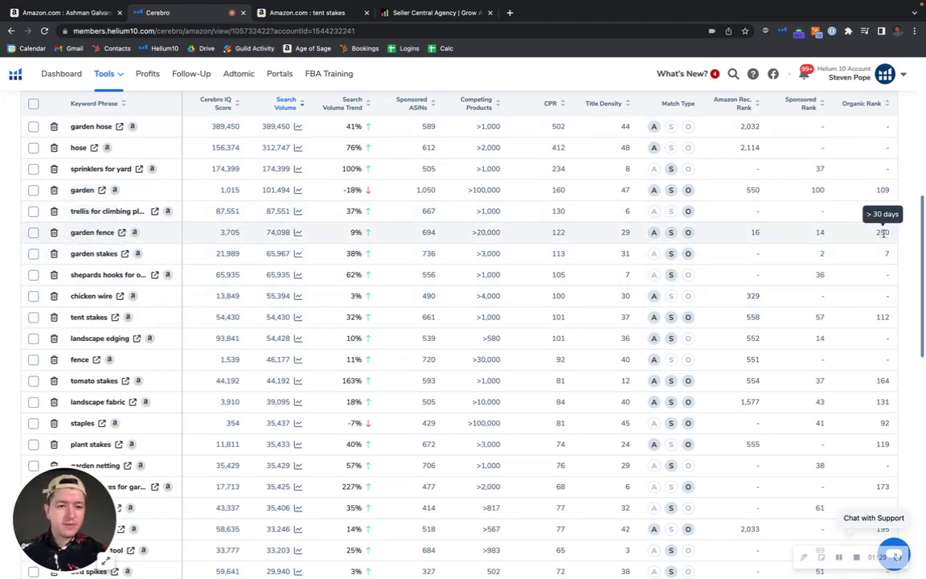
mouse_move(820, 232)
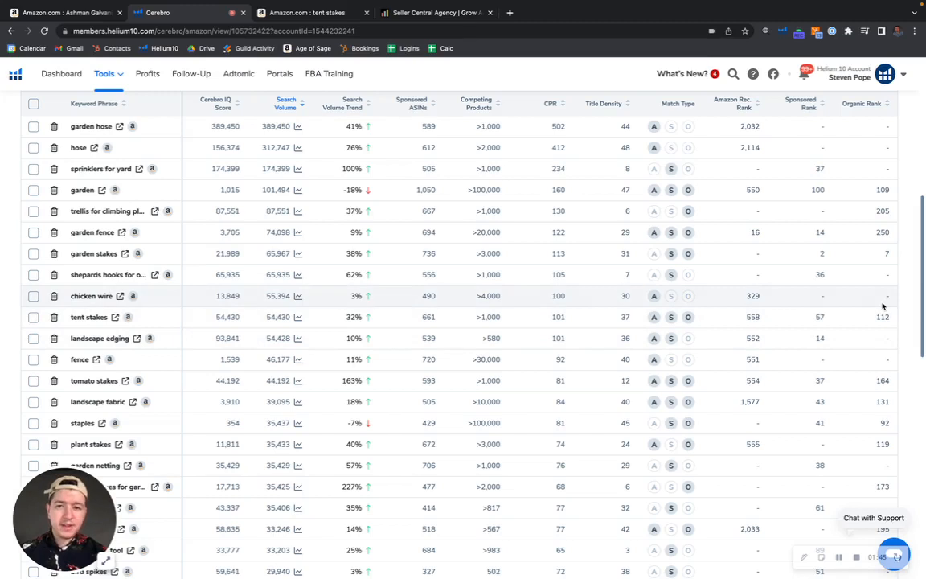
mouse_move(885, 318)
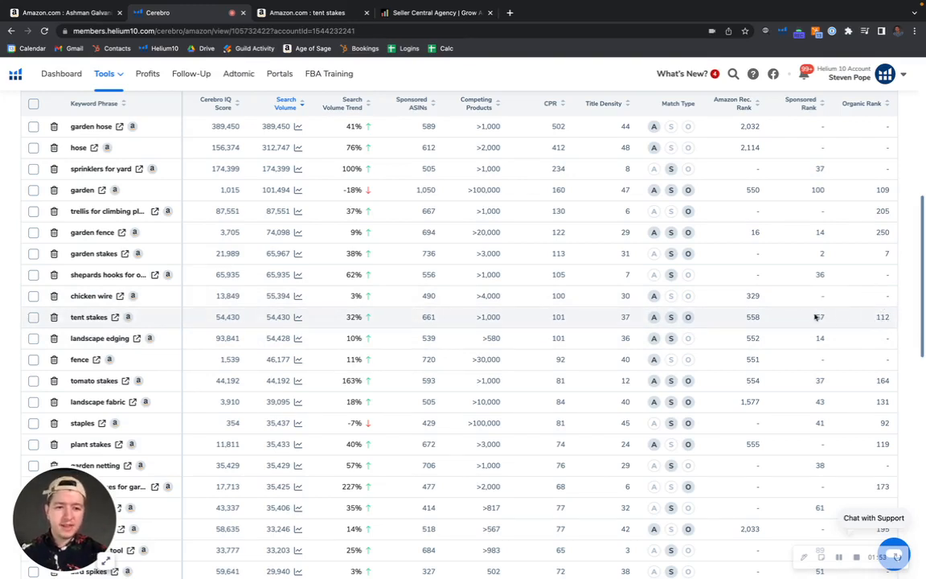
mouse_move(819, 318)
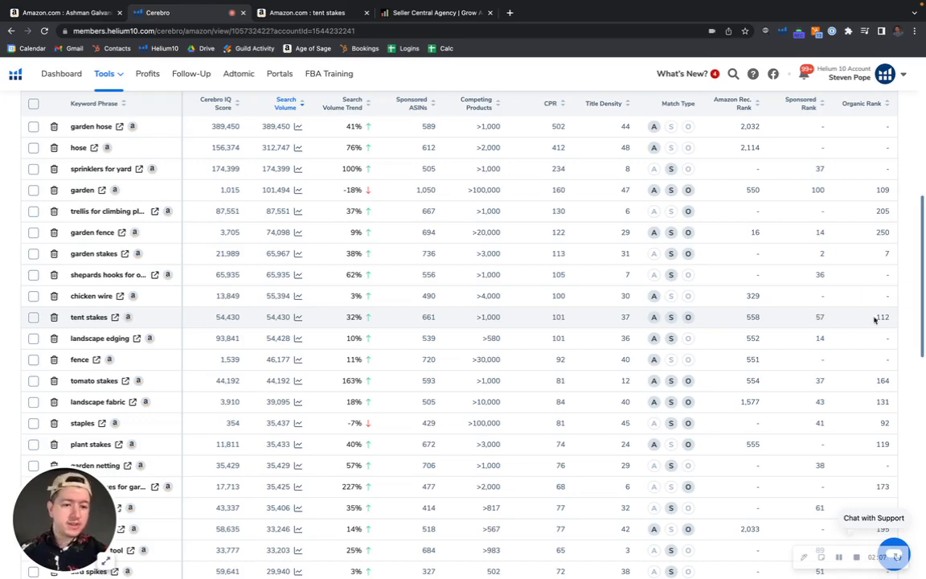
scroll("down", 3)
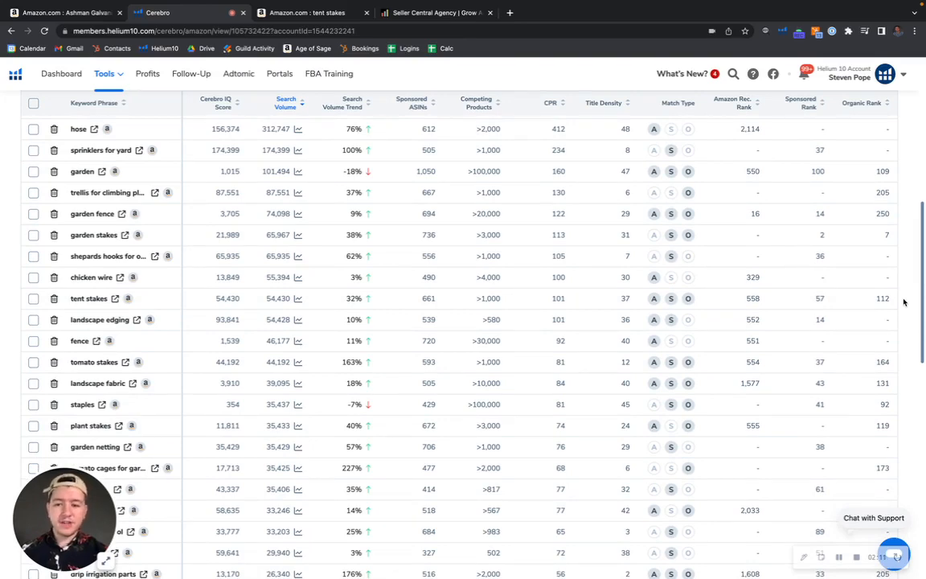
scroll("down", 3)
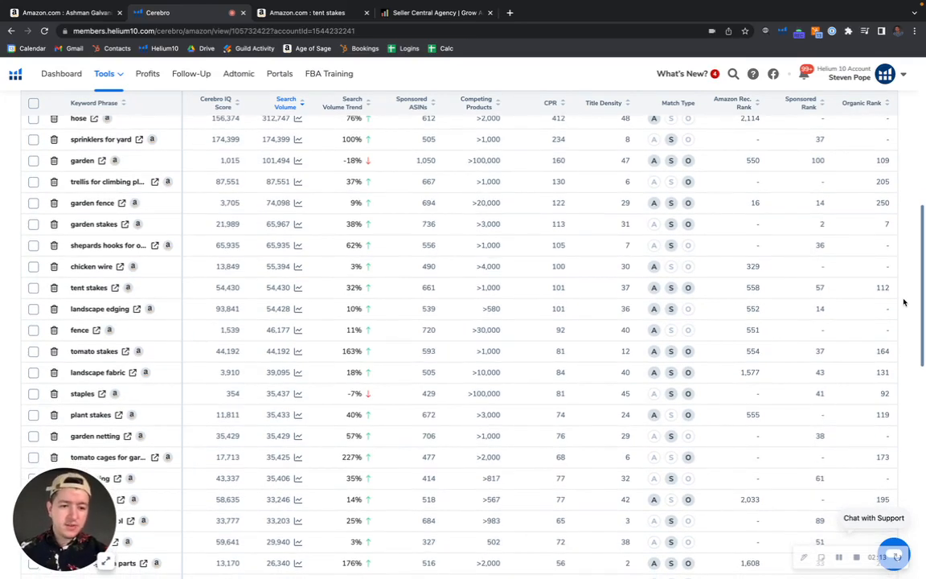
mouse_move(889, 287)
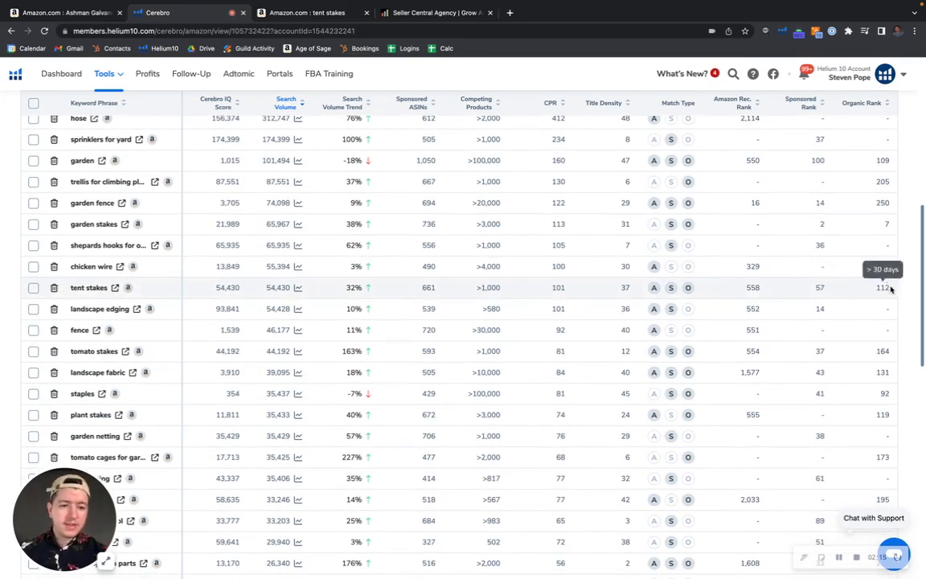
scroll("down", 3)
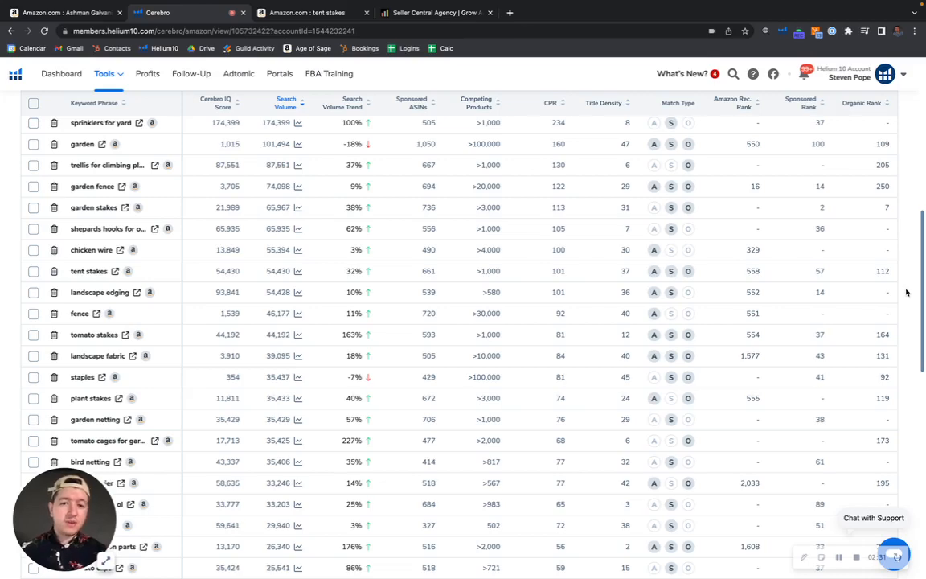
mouse_move(910, 310)
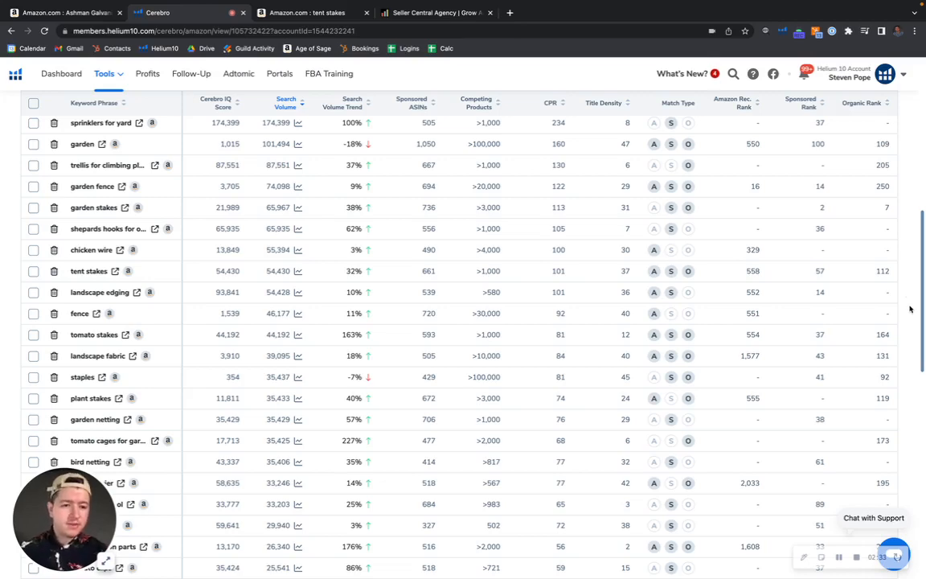
scroll("down", 3)
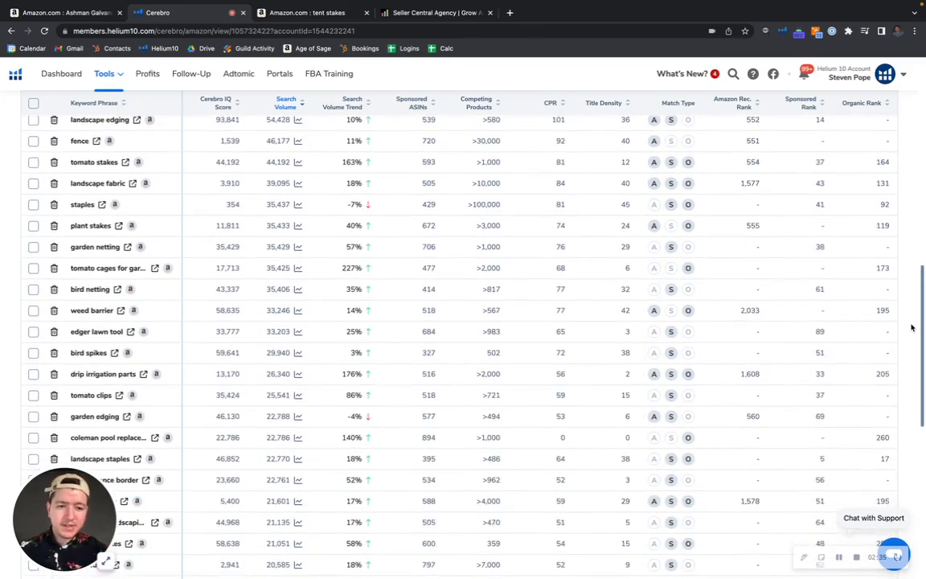
scroll("down", 3)
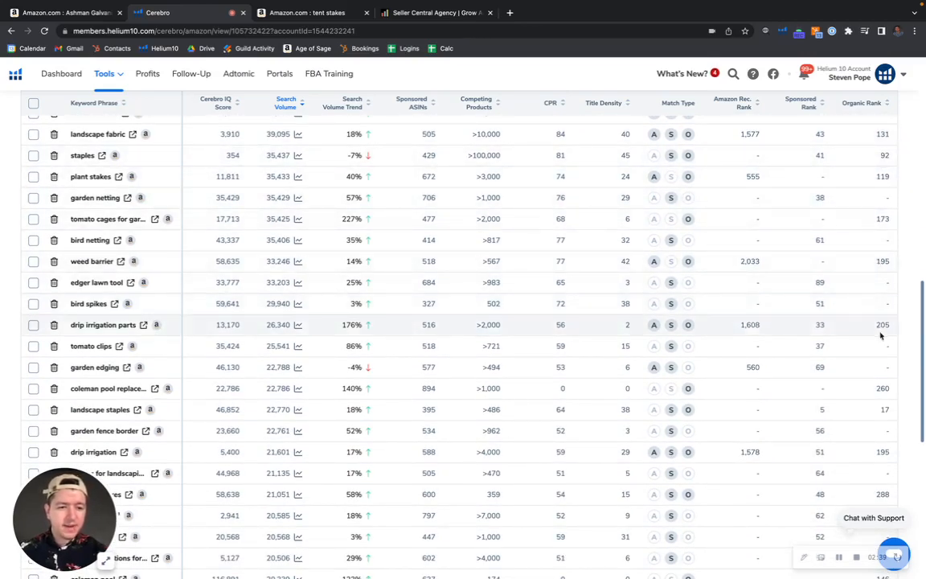
scroll("down", 3)
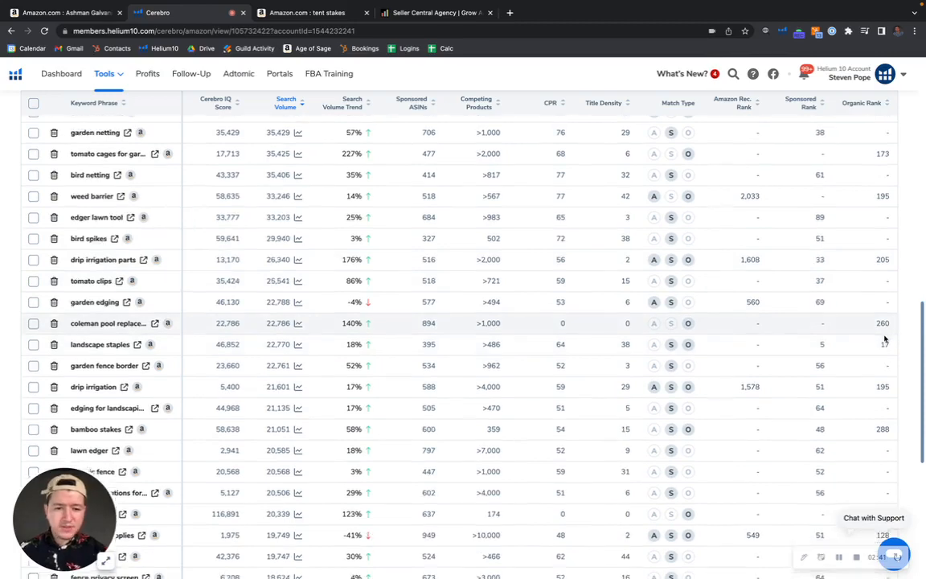
scroll("down", 3)
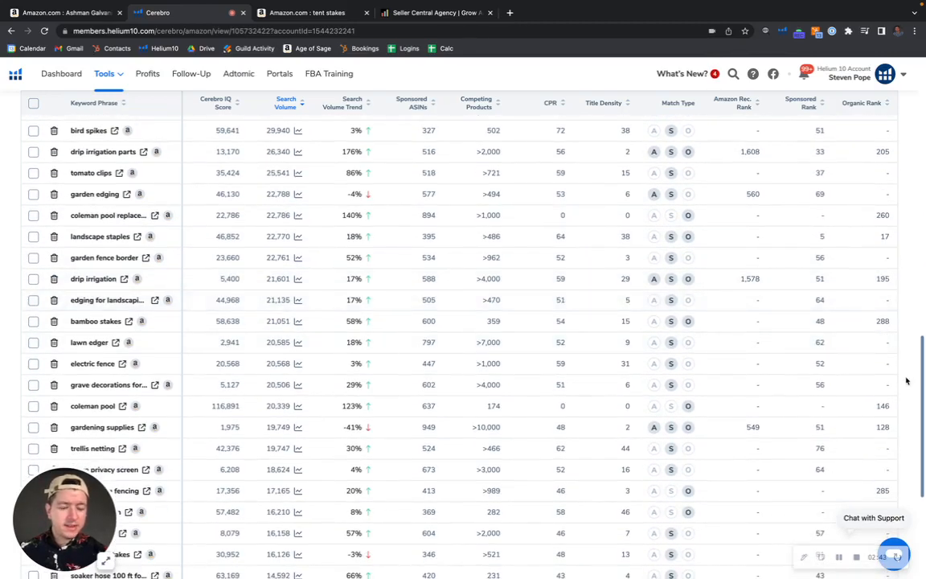
scroll("down", 3)
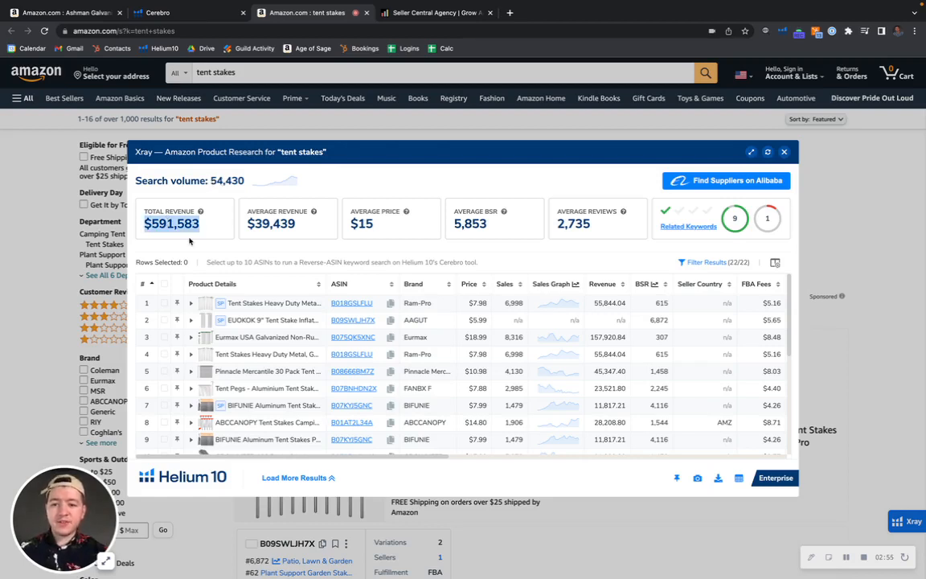
mouse_move(213, 246)
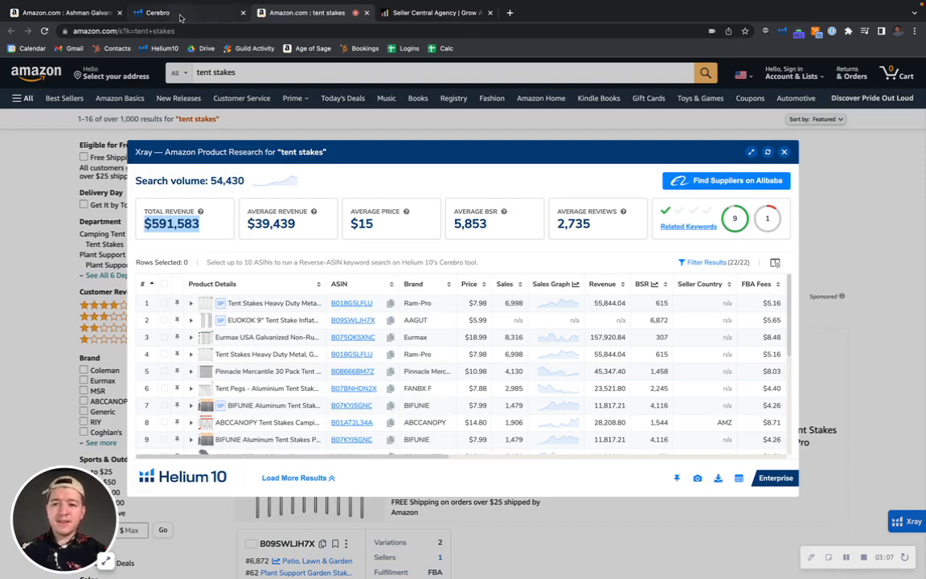
Filter Cerebro keywords to organic rank 20–50, leaving 629 keywords.
left_click(154, 15)
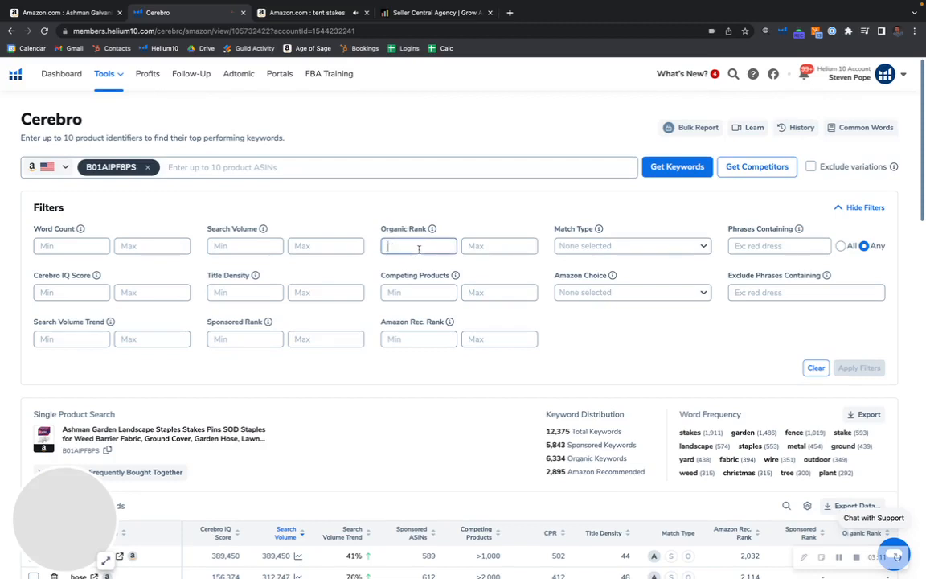
type("20")
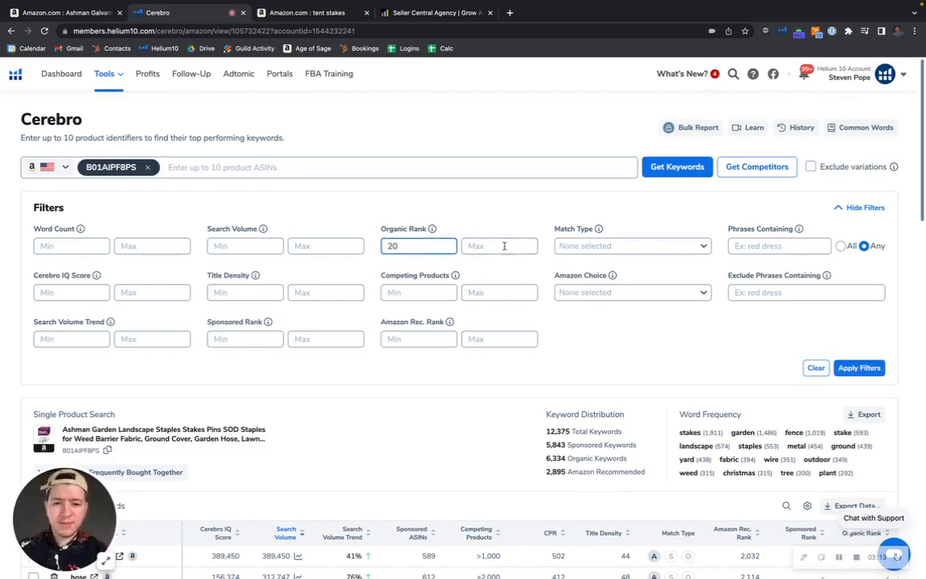
type("50")
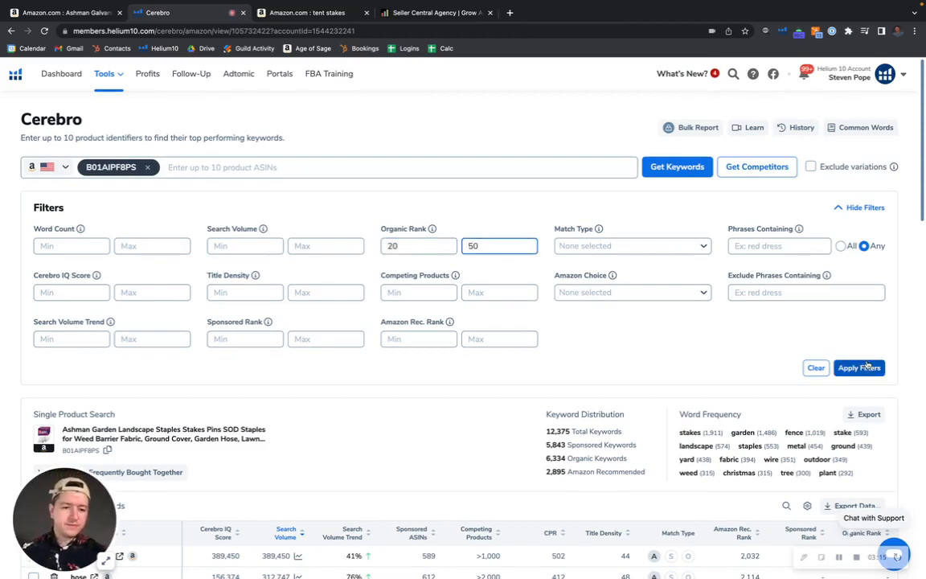
left_click(860, 367)
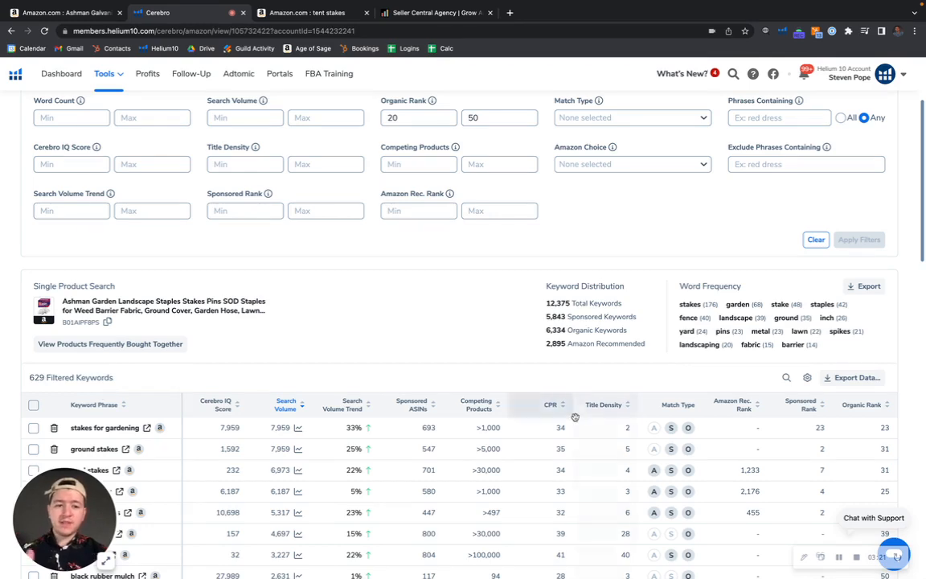
scroll("down", 3)
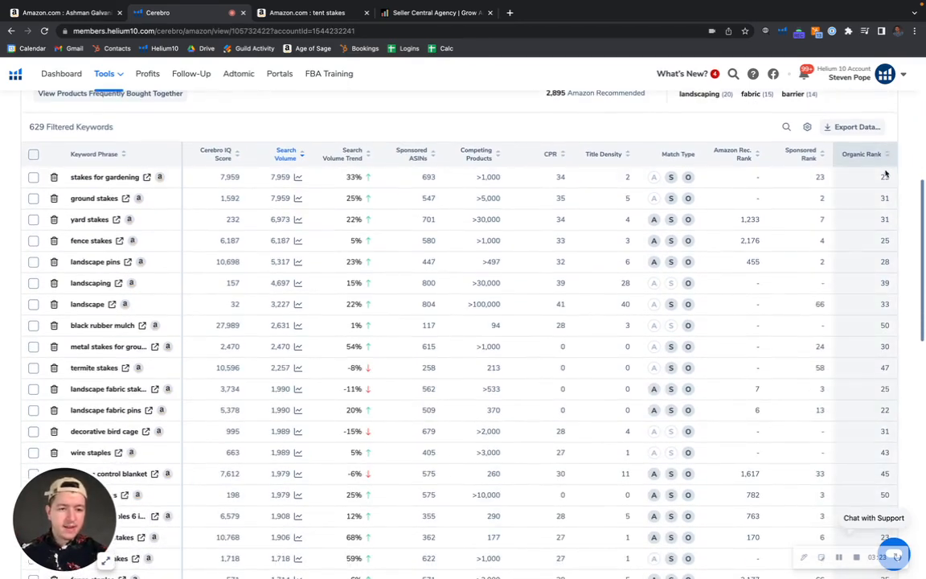
scroll("down", 3)
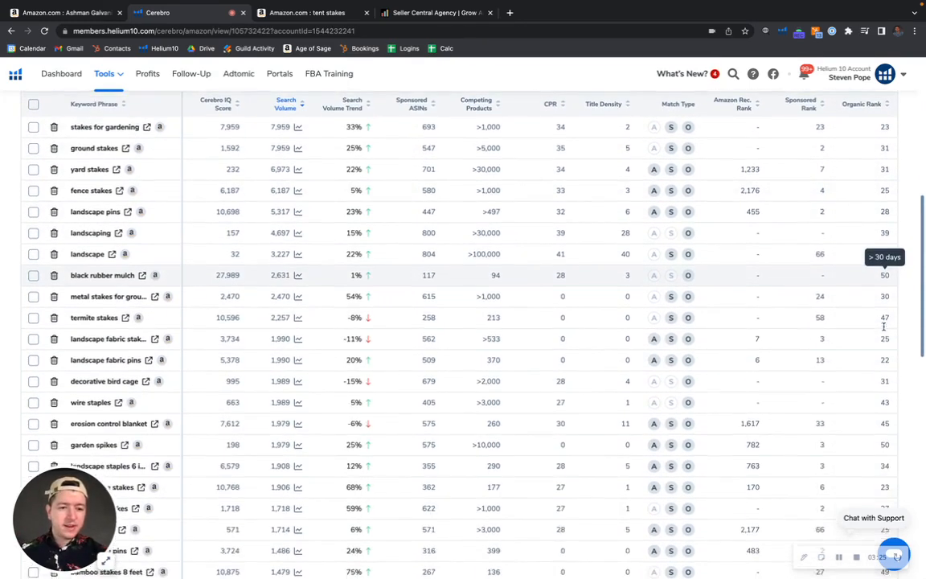
scroll("down", 3)
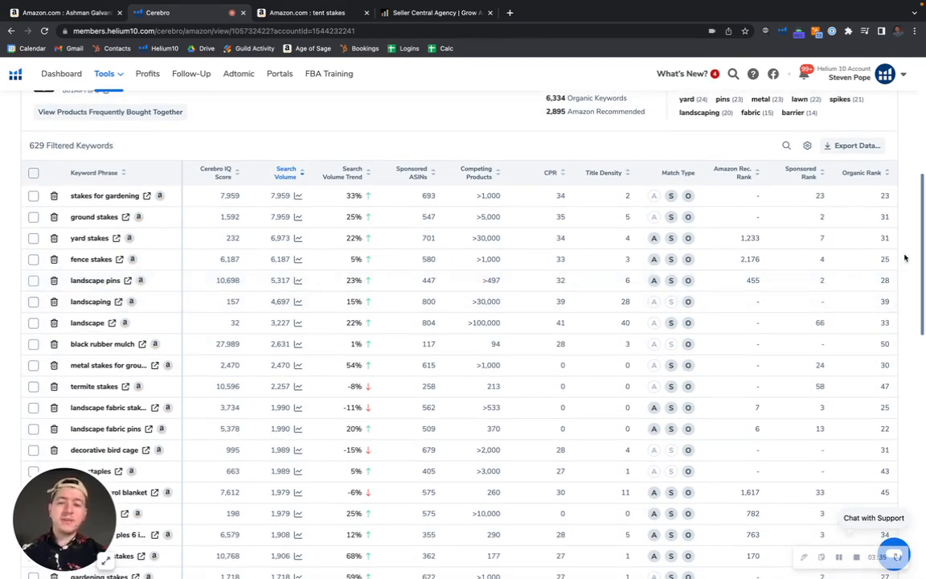
mouse_move(893, 236)
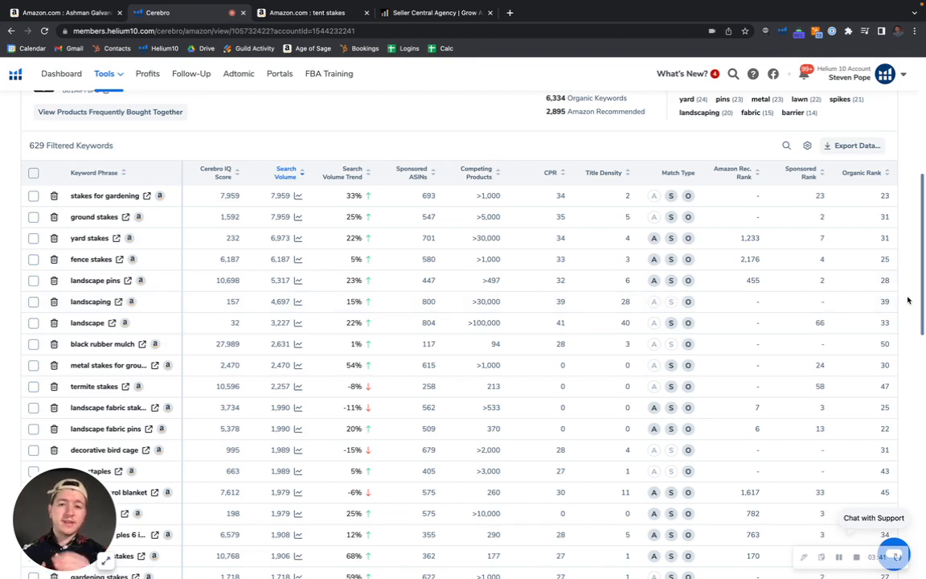
mouse_move(15, 153)
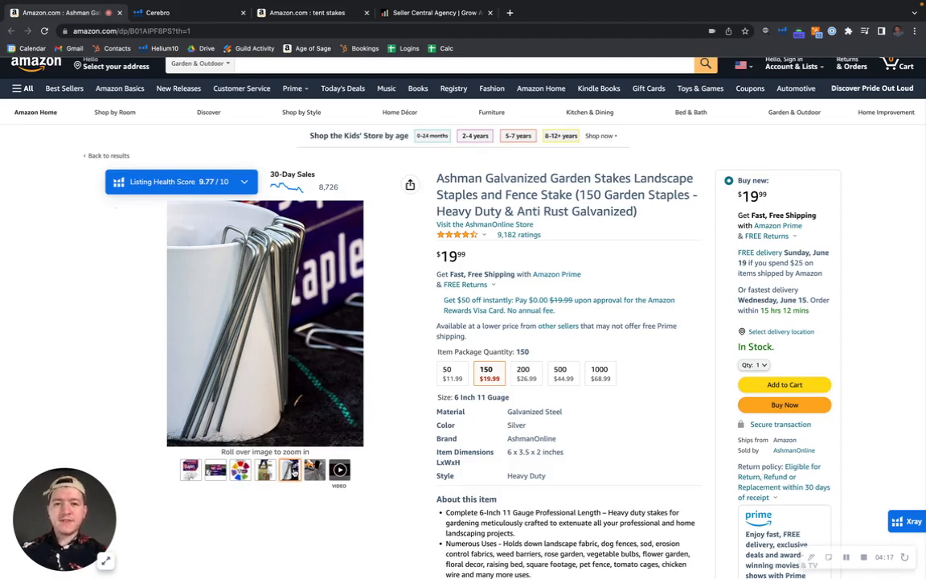
Browse the Ashman listing's product photos, including stakes hammered into fabric.
left_click(314, 470)
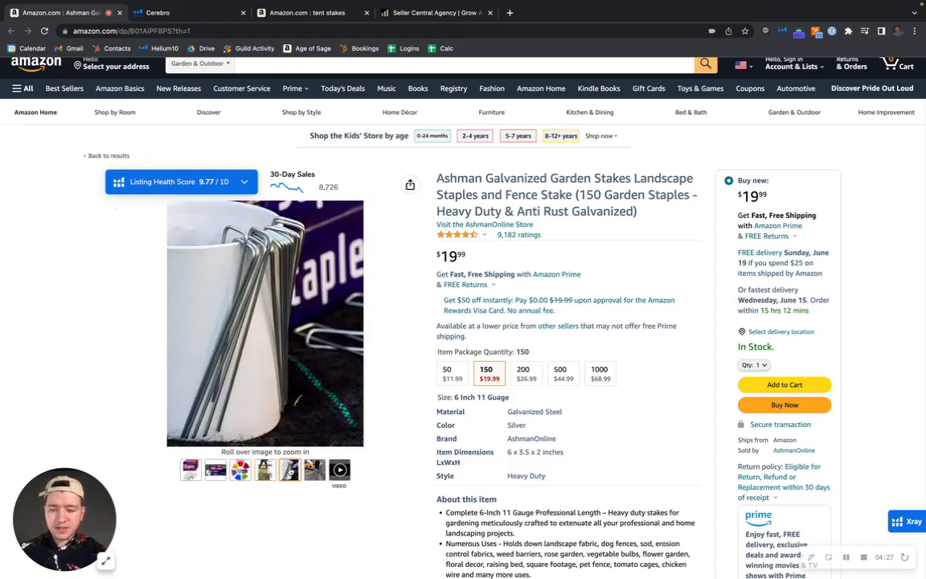
left_click(315, 469)
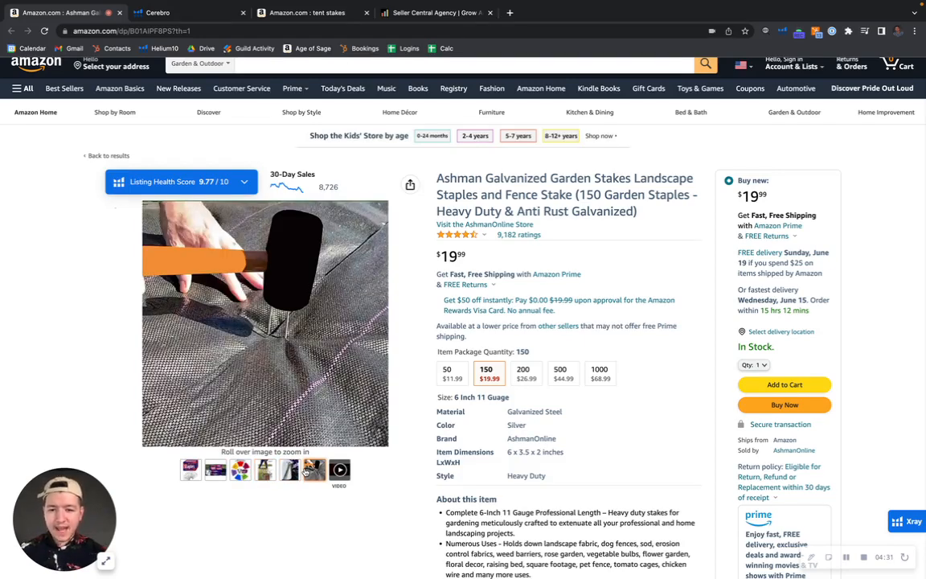
left_click(337, 471)
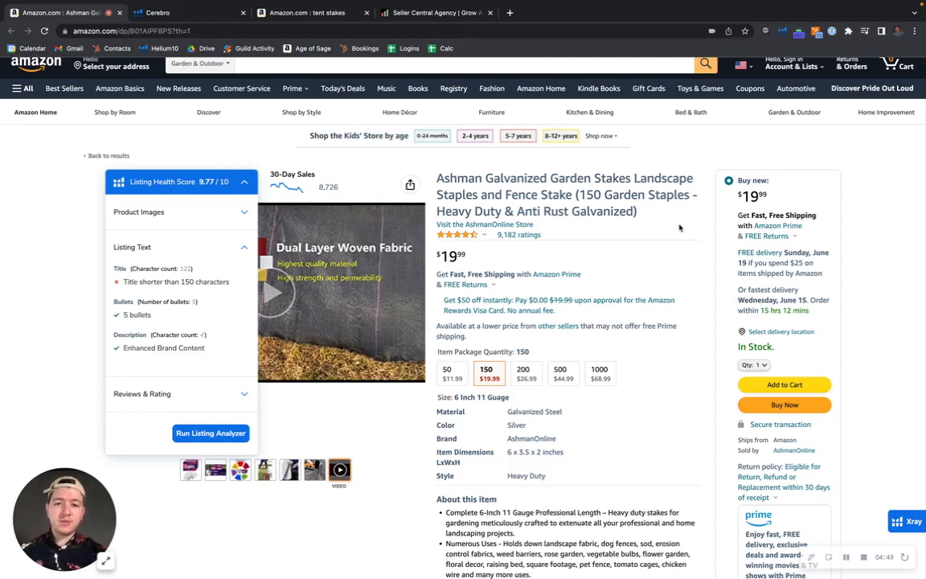
Collapse the listing health details and scroll through the About this item bullets.
left_click(244, 181)
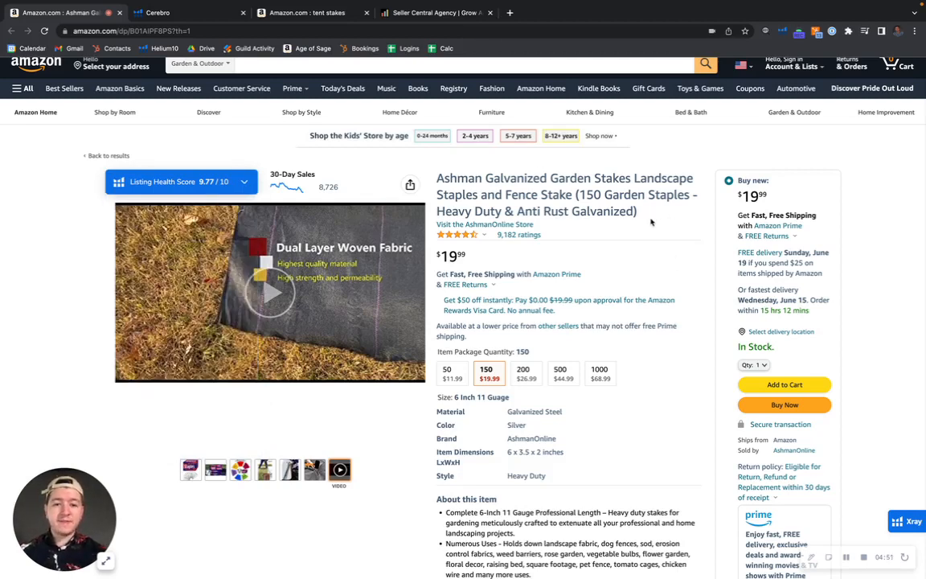
mouse_move(640, 220)
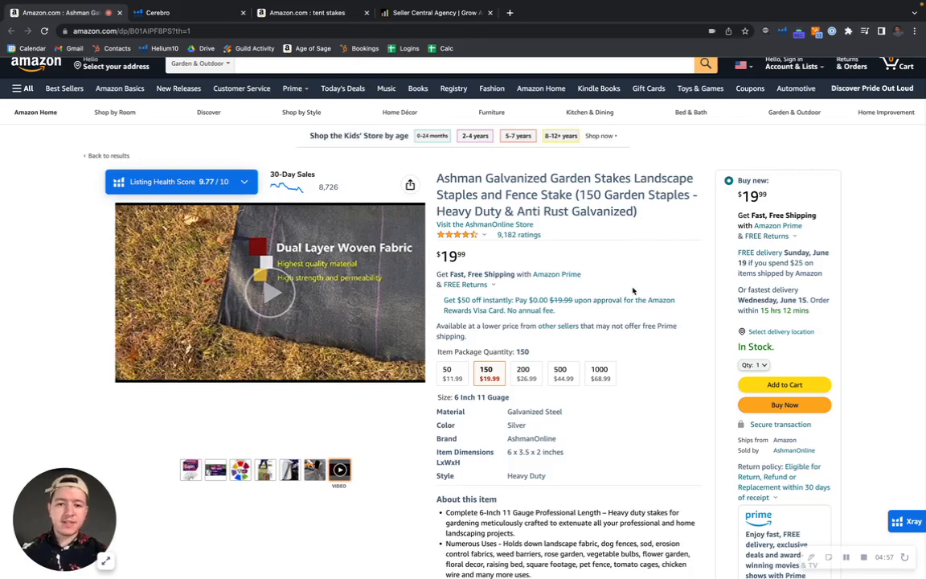
scroll("down", 3)
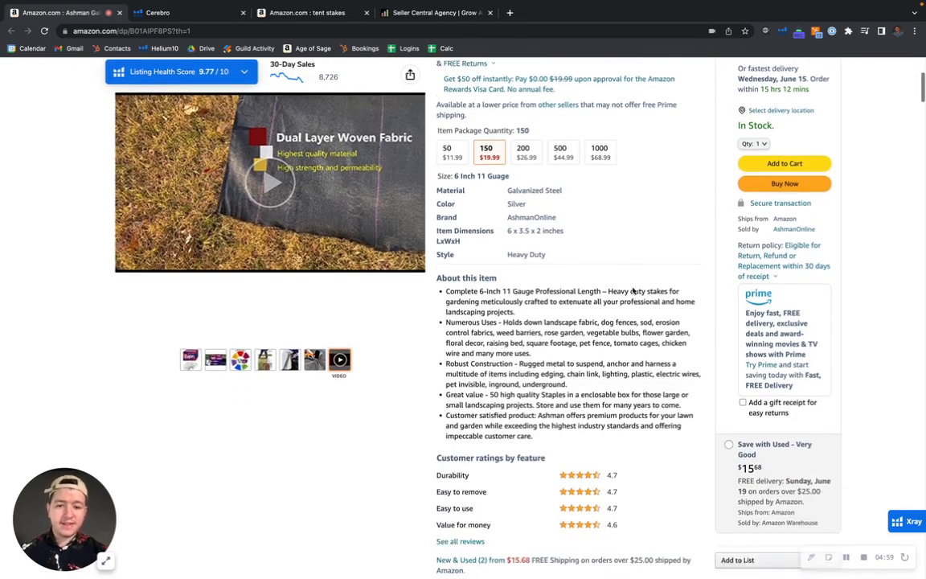
scroll("down", 3)
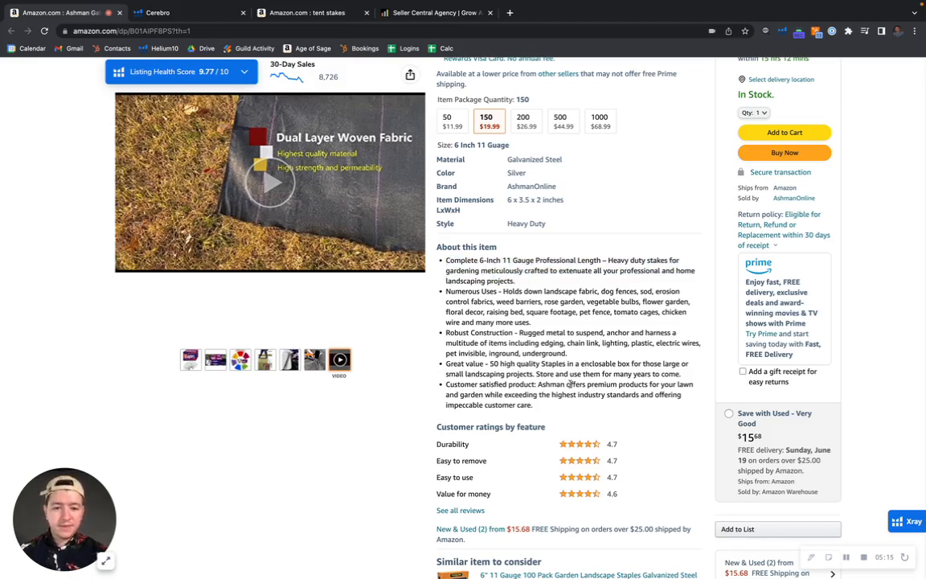
mouse_move(585, 412)
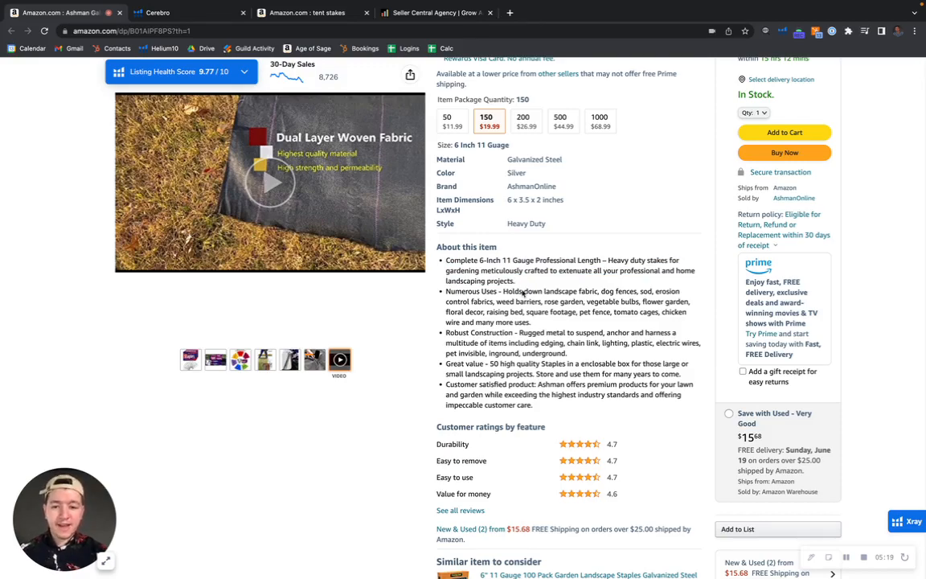
scroll("down", 3)
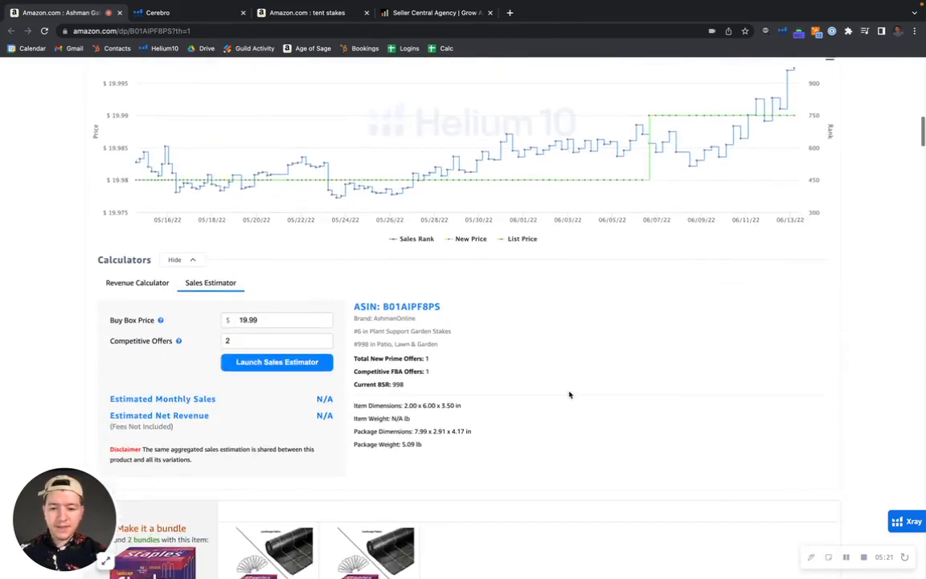
scroll("down", 3)
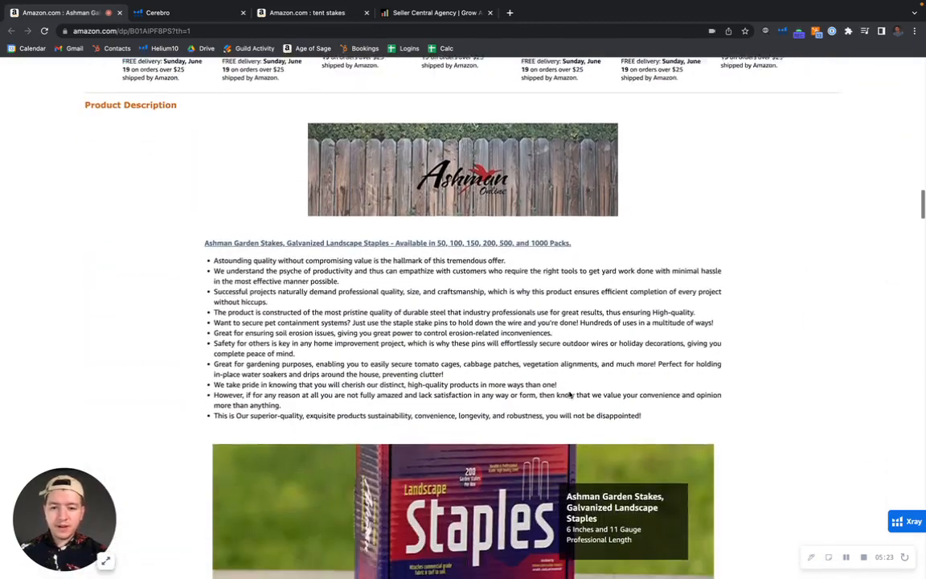
scroll("down", 3)
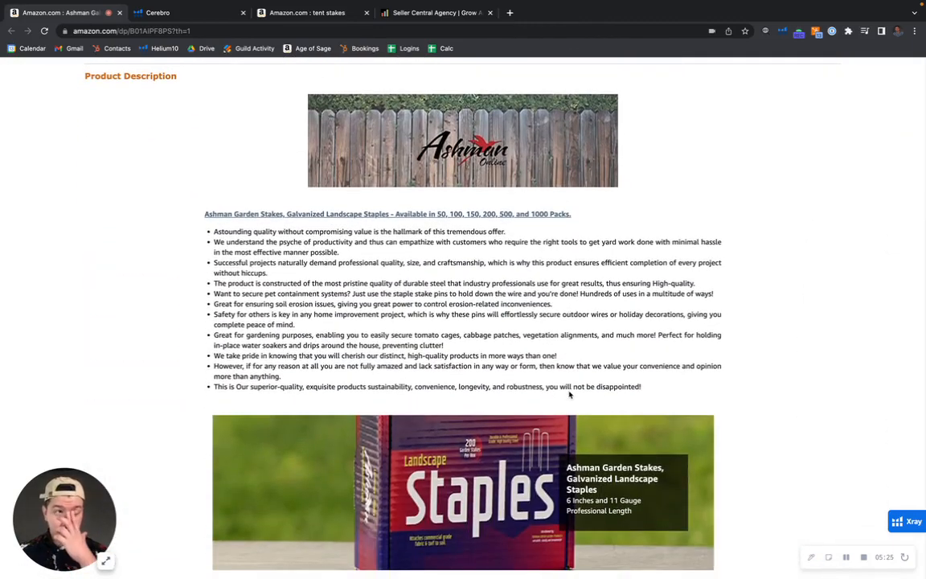
mouse_move(442, 106)
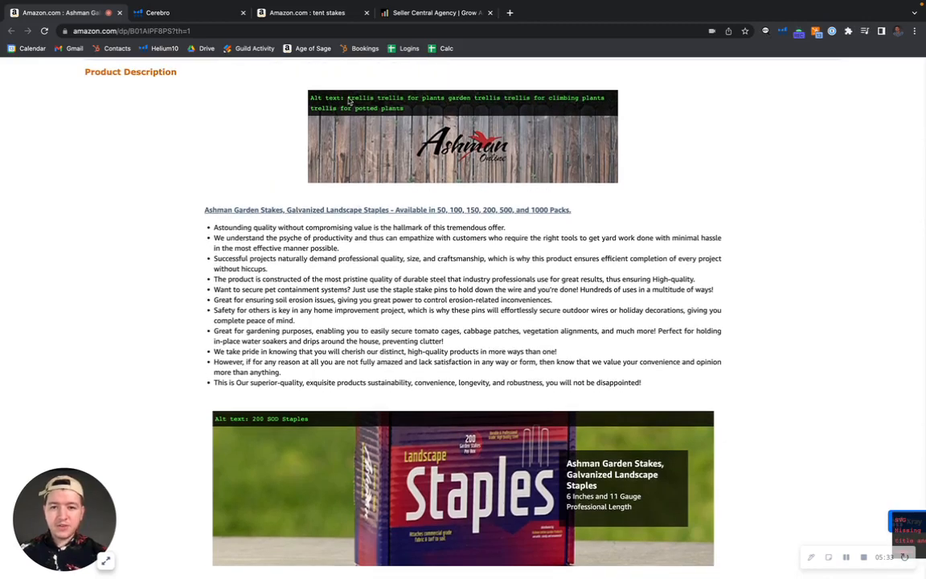
scroll("down", 3)
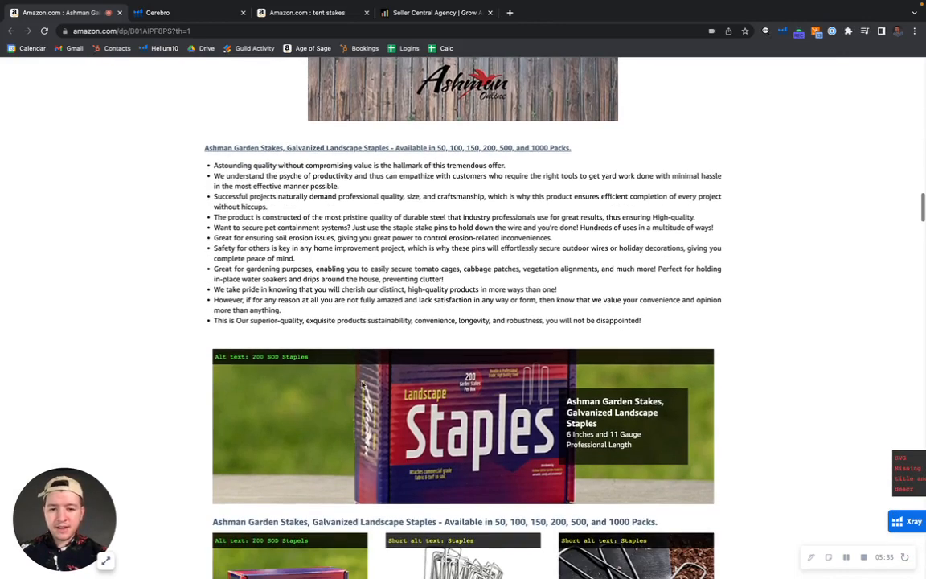
scroll("down", 3)
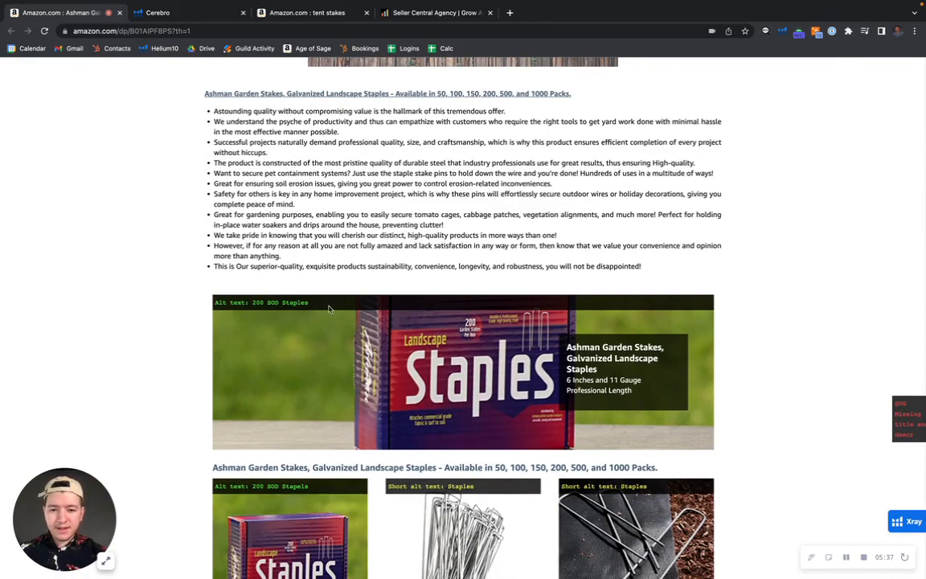
mouse_move(553, 305)
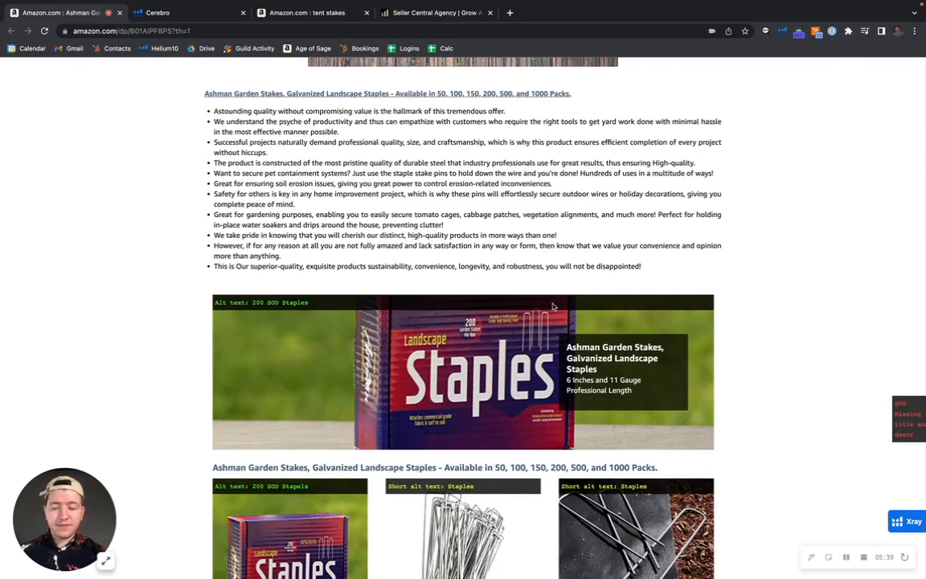
scroll("down", 3)
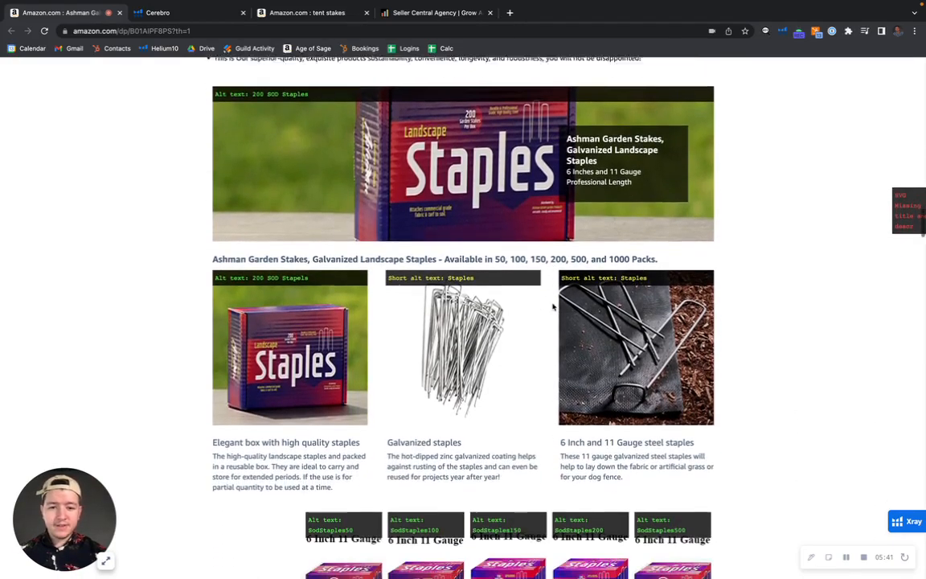
scroll("down", 3)
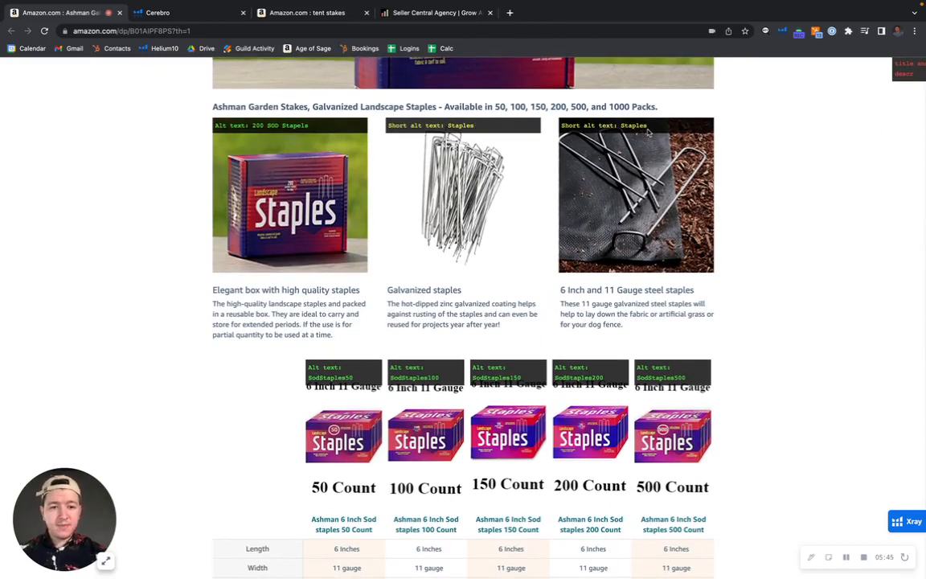
scroll("down", 3)
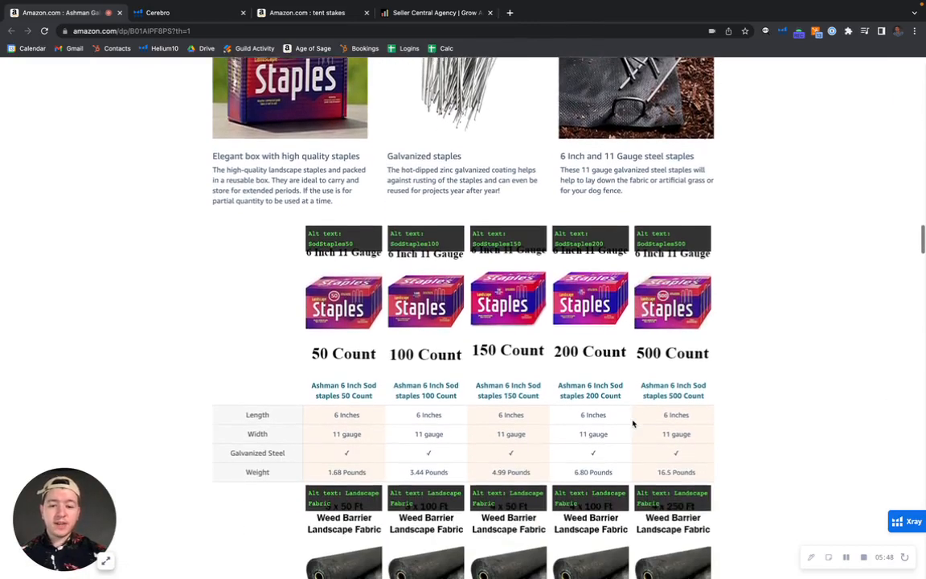
scroll("down", 3)
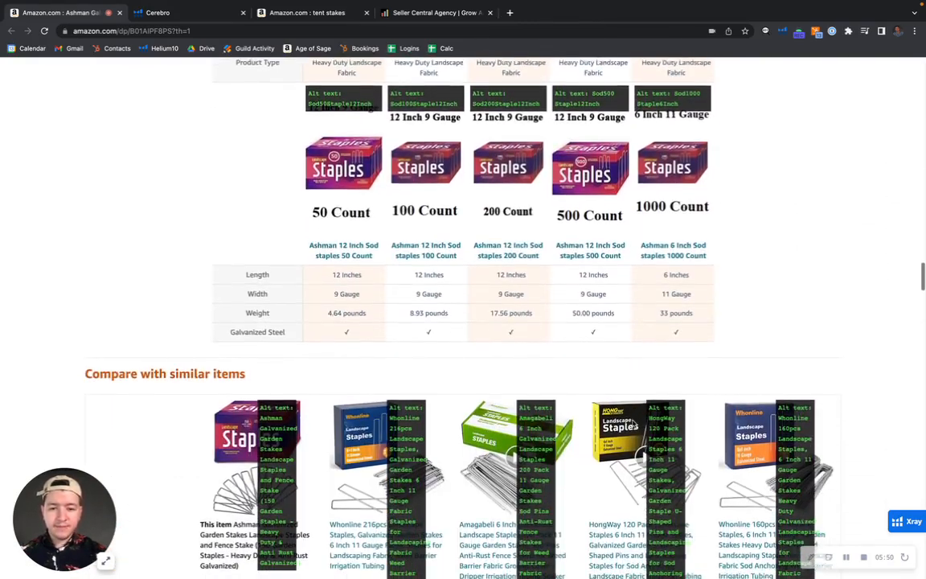
scroll("down", 3)
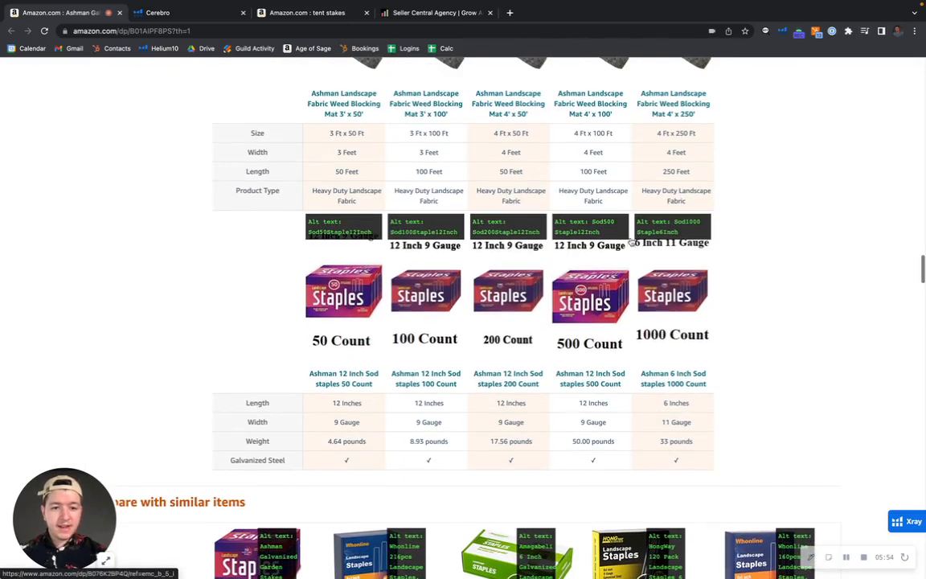
mouse_move(482, 231)
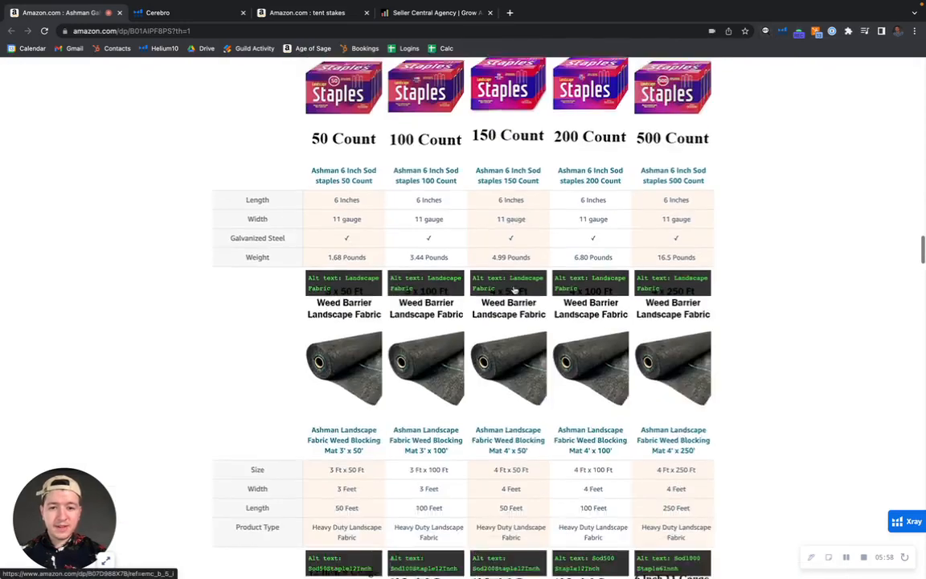
scroll("down", 3)
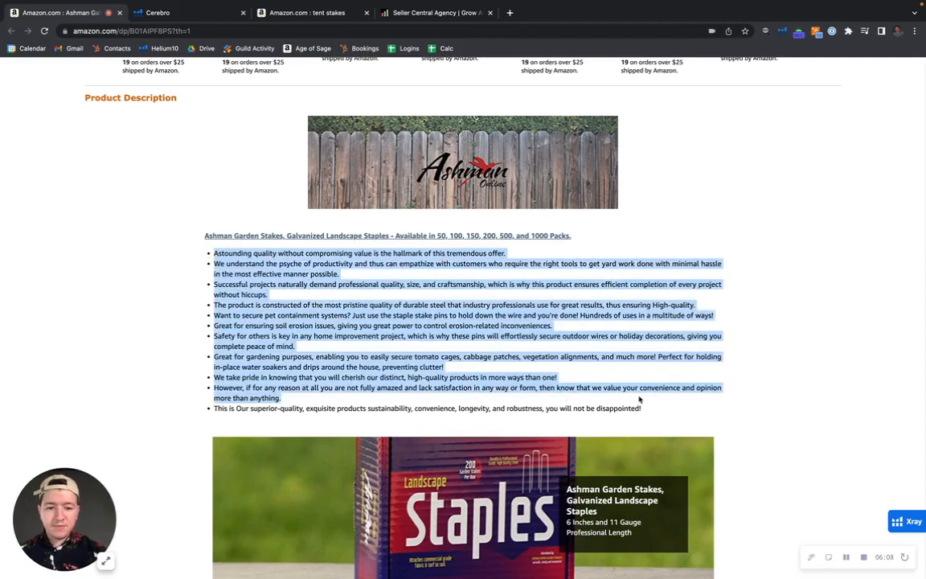
scroll("down", 3)
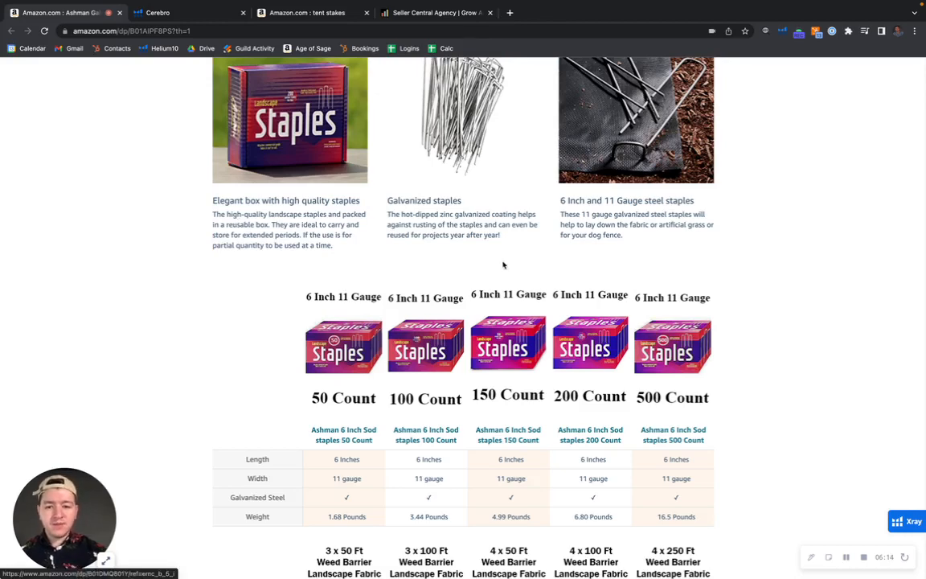
scroll("down", 3)
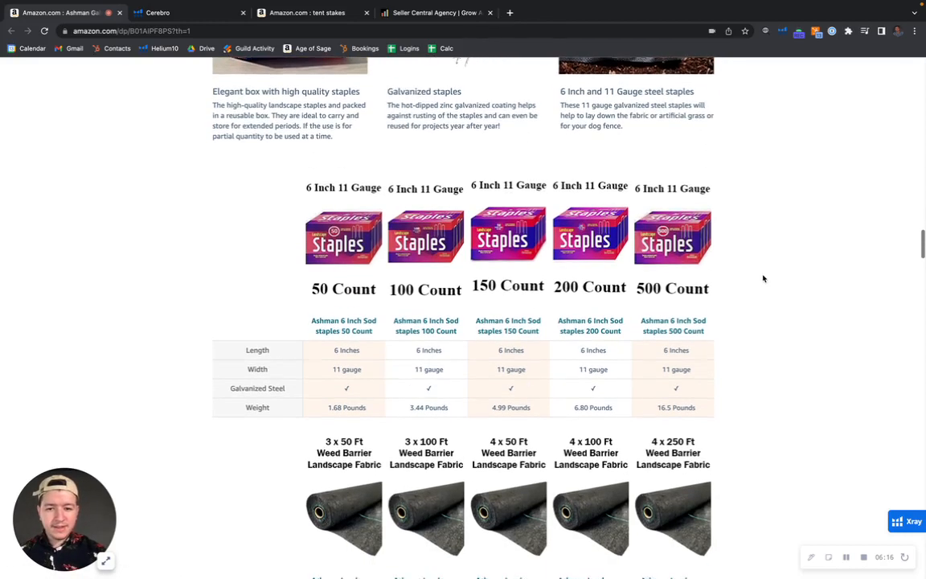
scroll("down", 3)
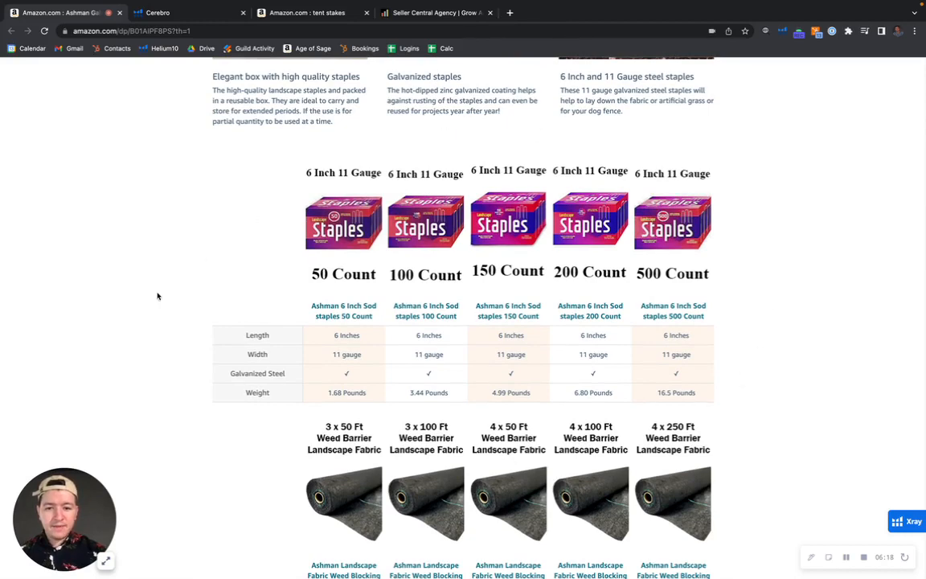
scroll("down", 3)
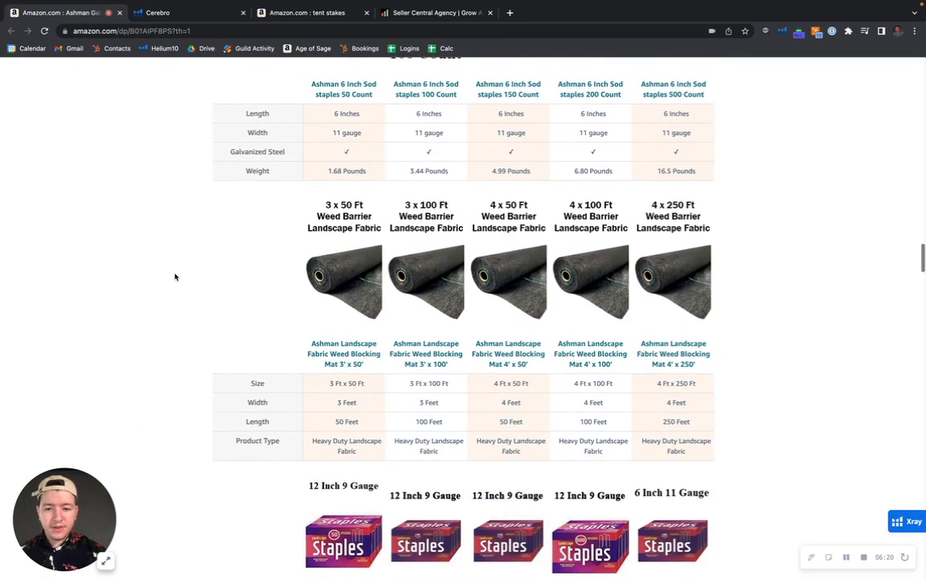
mouse_move(548, 274)
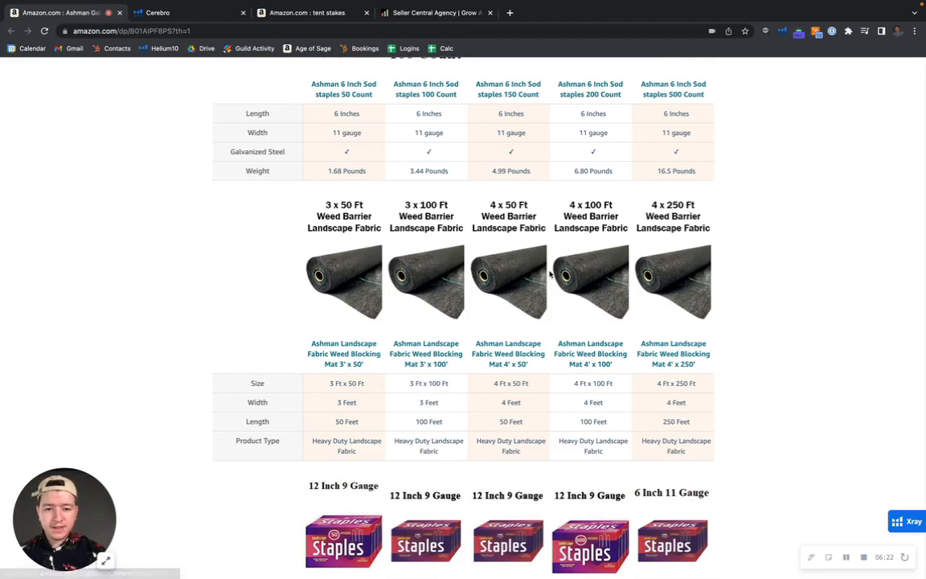
scroll("down", 3)
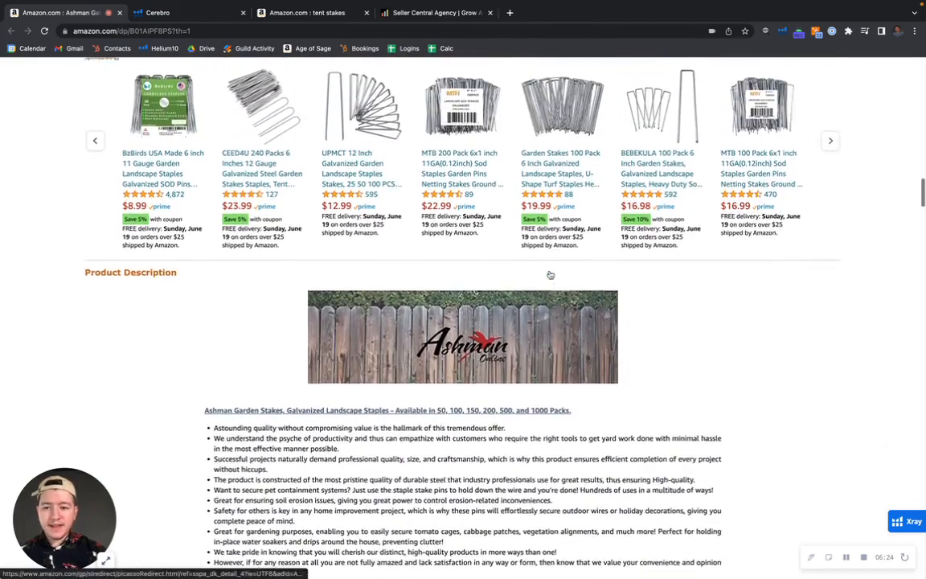
scroll("down", 3)
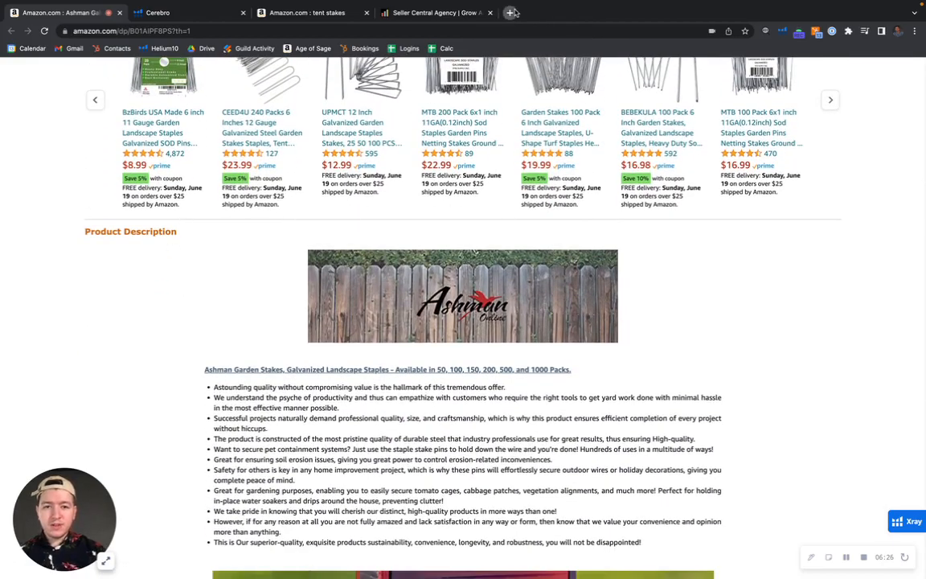
Open the Age of Sage gift set listing and advance its From the brand carousel.
left_click(510, 12)
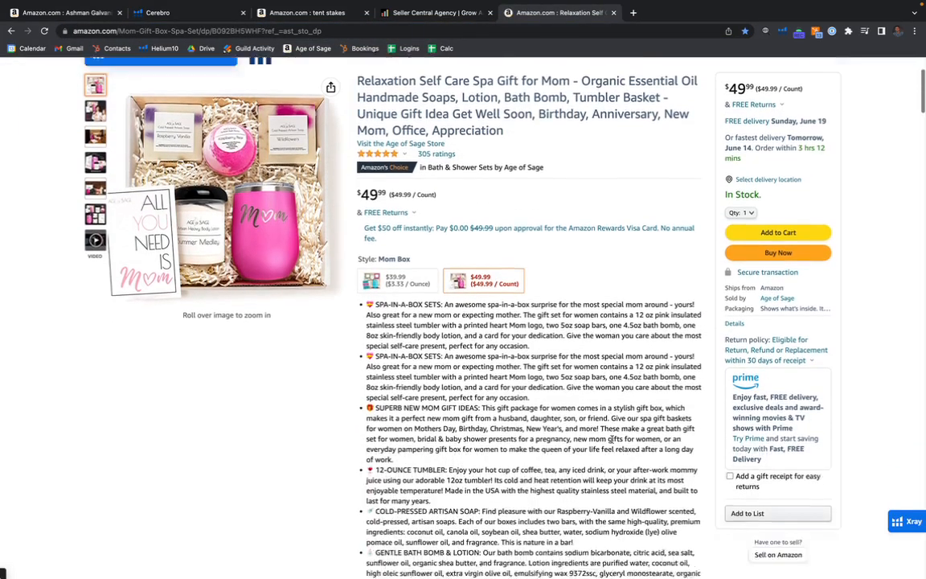
scroll("down", 3)
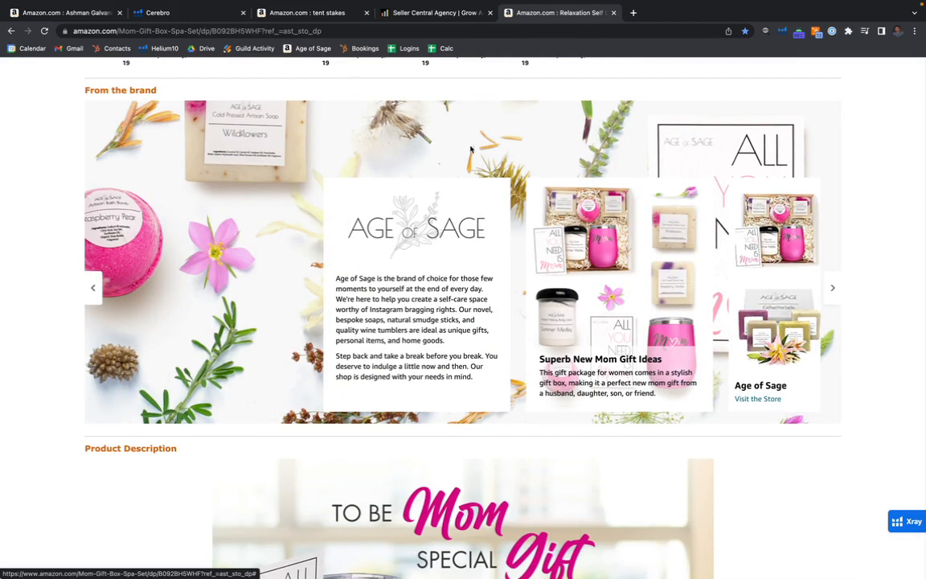
mouse_move(398, 227)
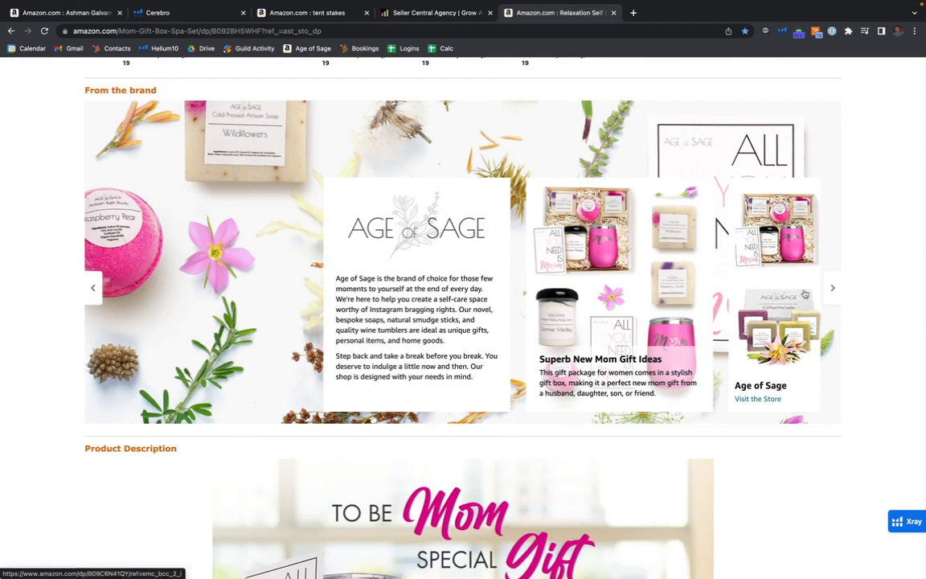
left_click(832, 287)
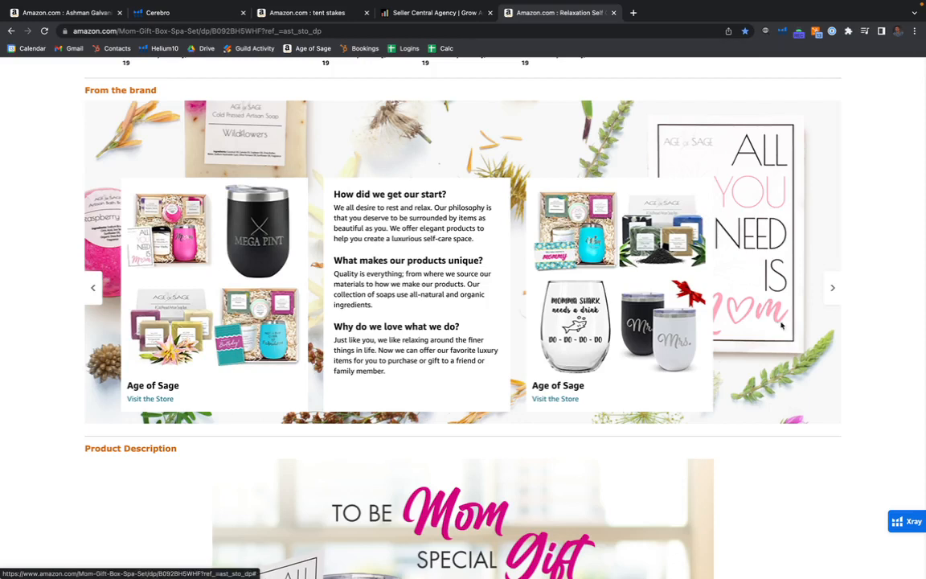
mouse_move(788, 332)
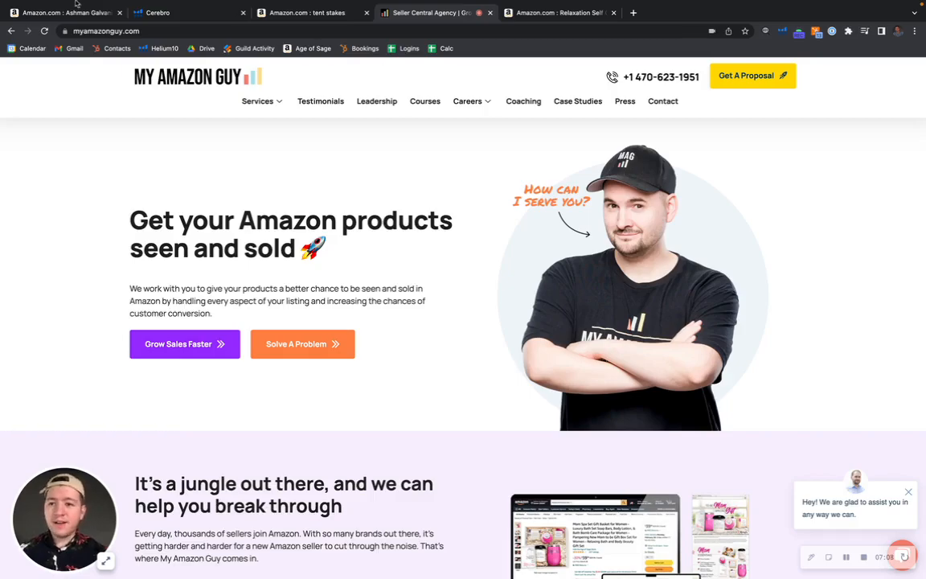
Return to the Ashman galvanized garden stakes listing tab.
left_click(61, 12)
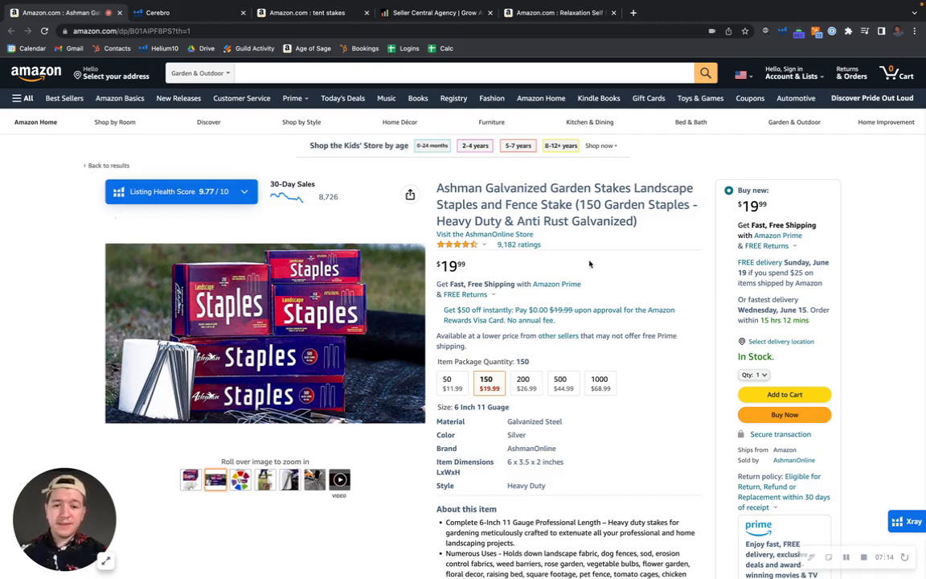
mouse_move(661, 313)
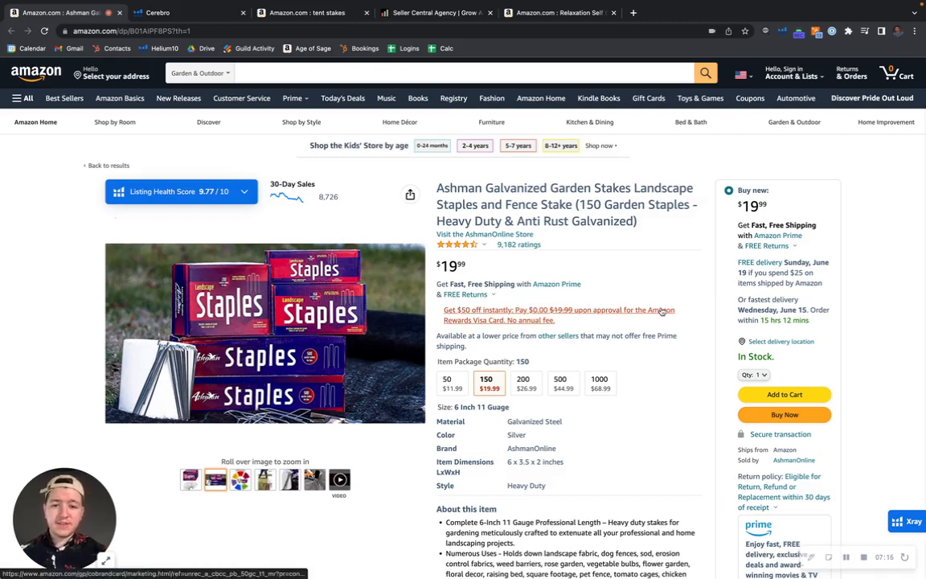